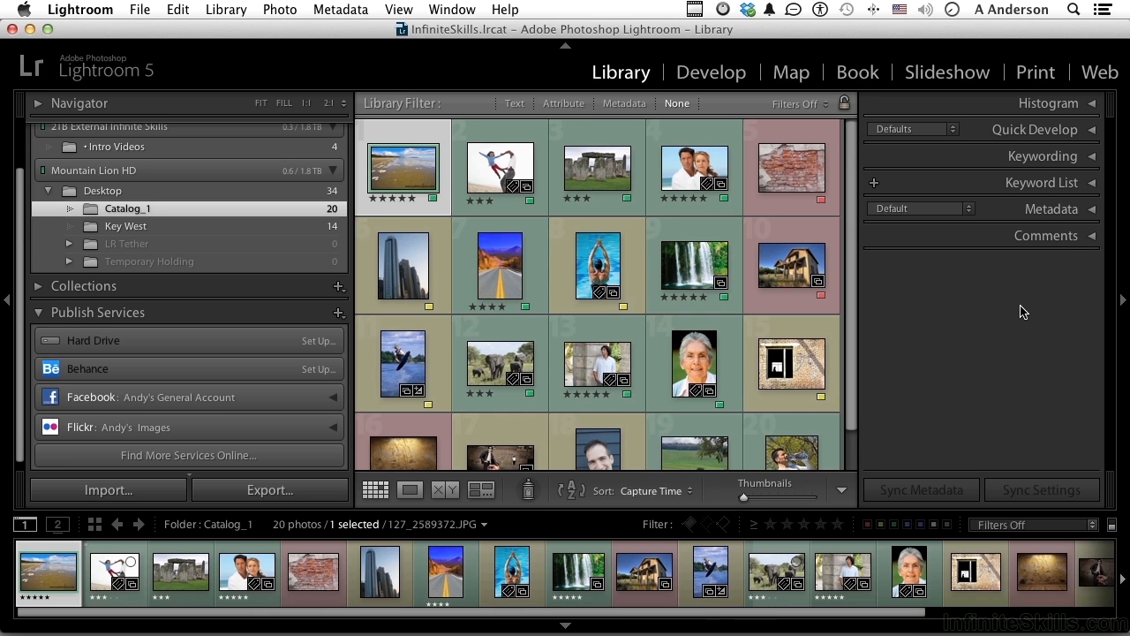
mouse_move(621, 72)
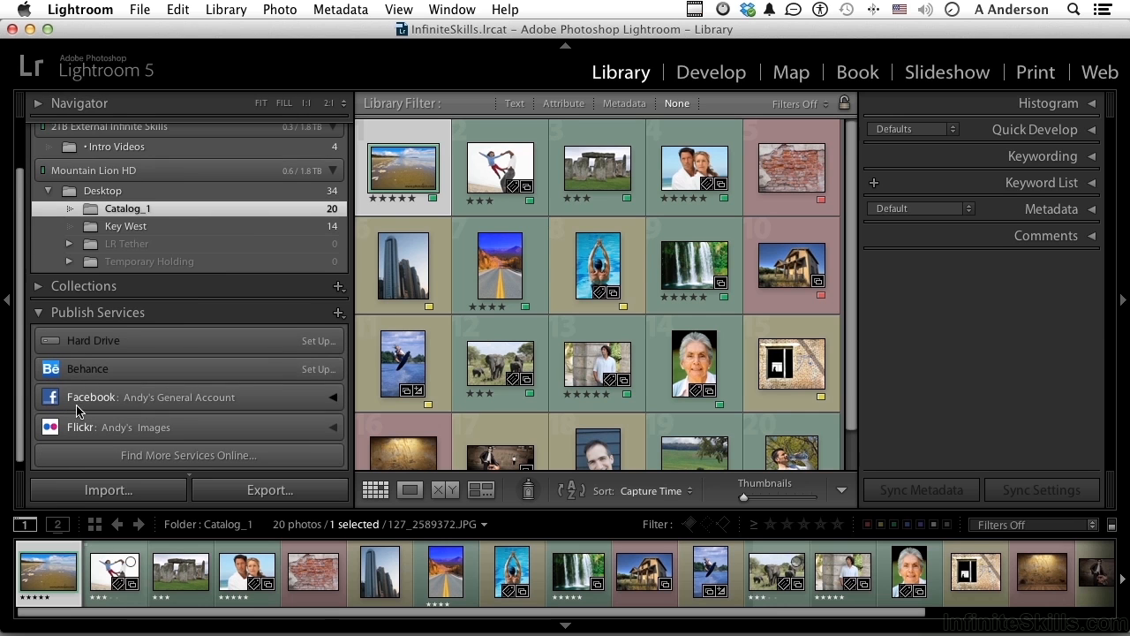
mouse_move(85, 385)
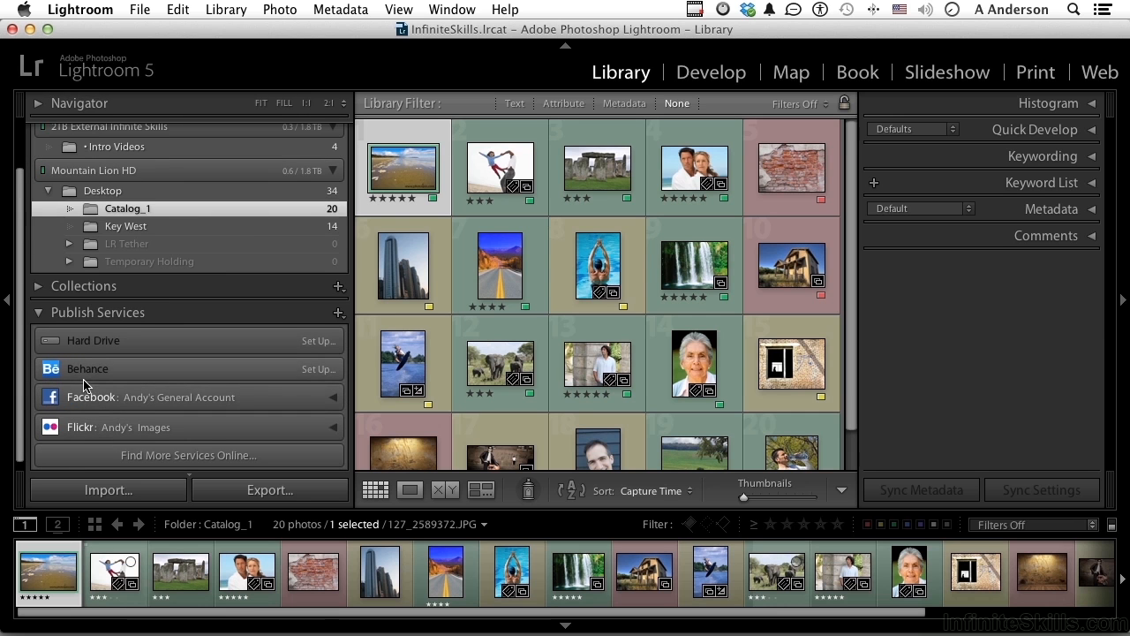
mouse_move(155, 466)
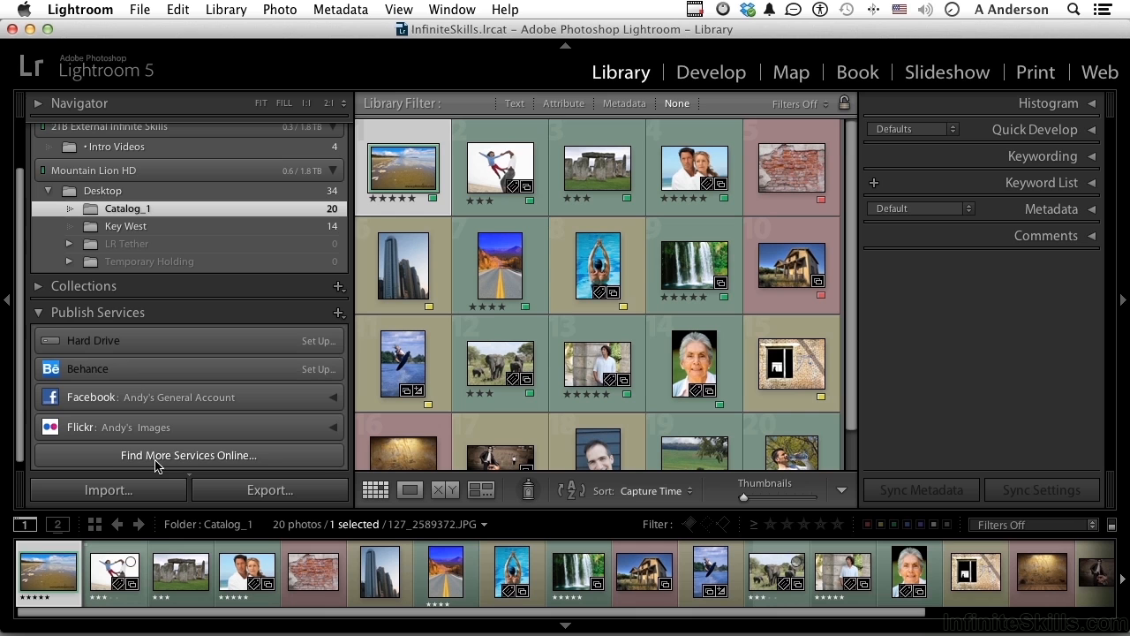
mouse_move(261, 456)
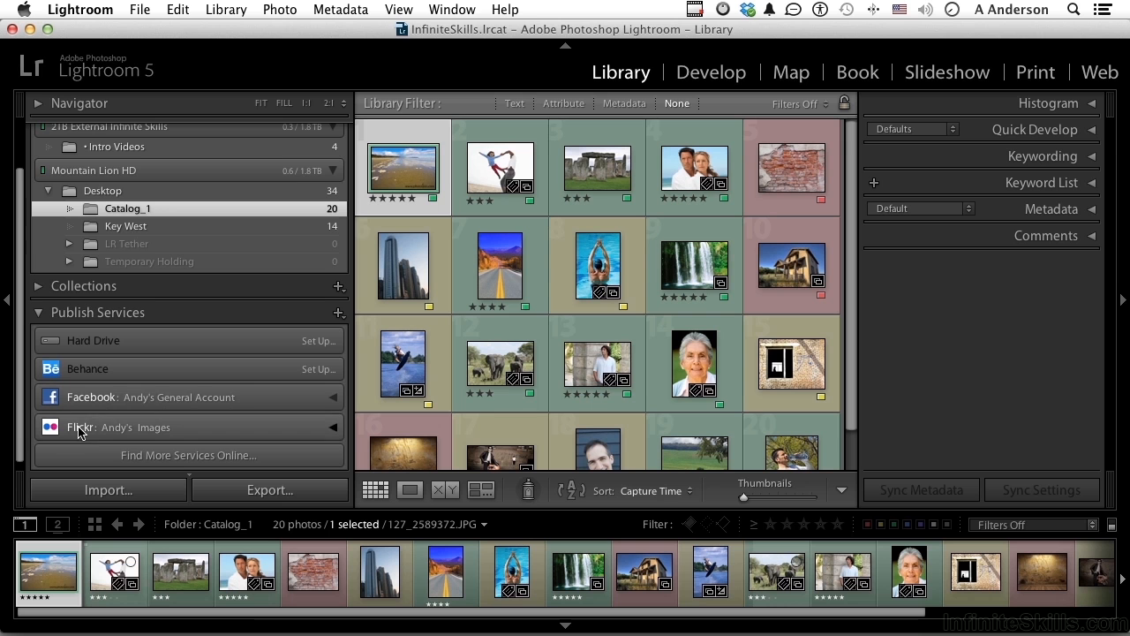
mouse_move(80, 409)
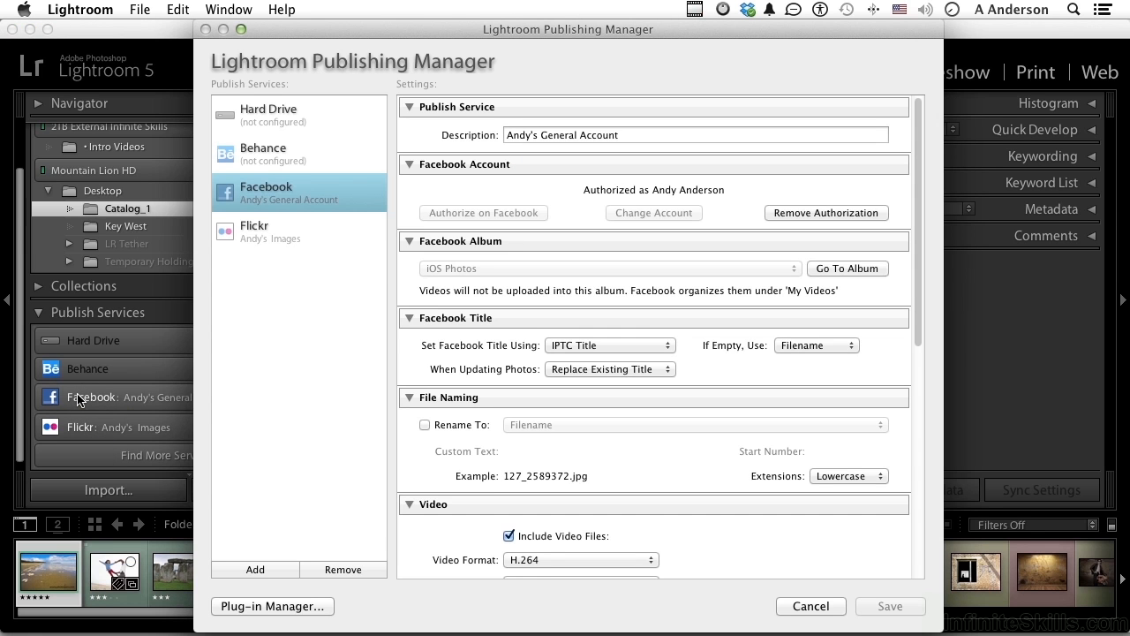
mouse_move(341, 393)
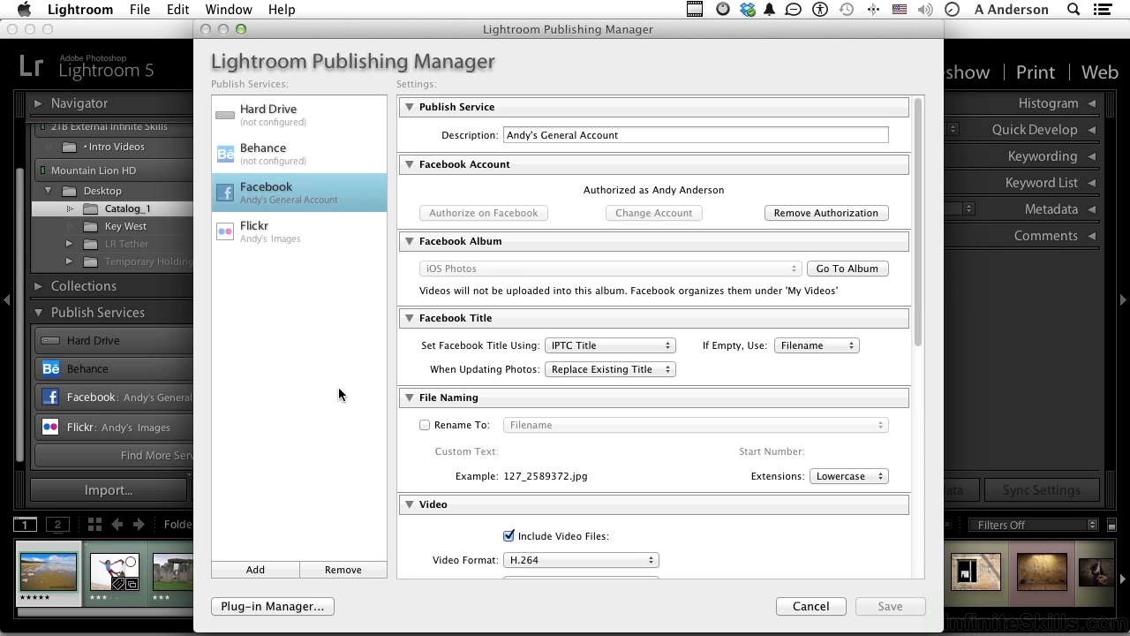
mouse_move(487, 219)
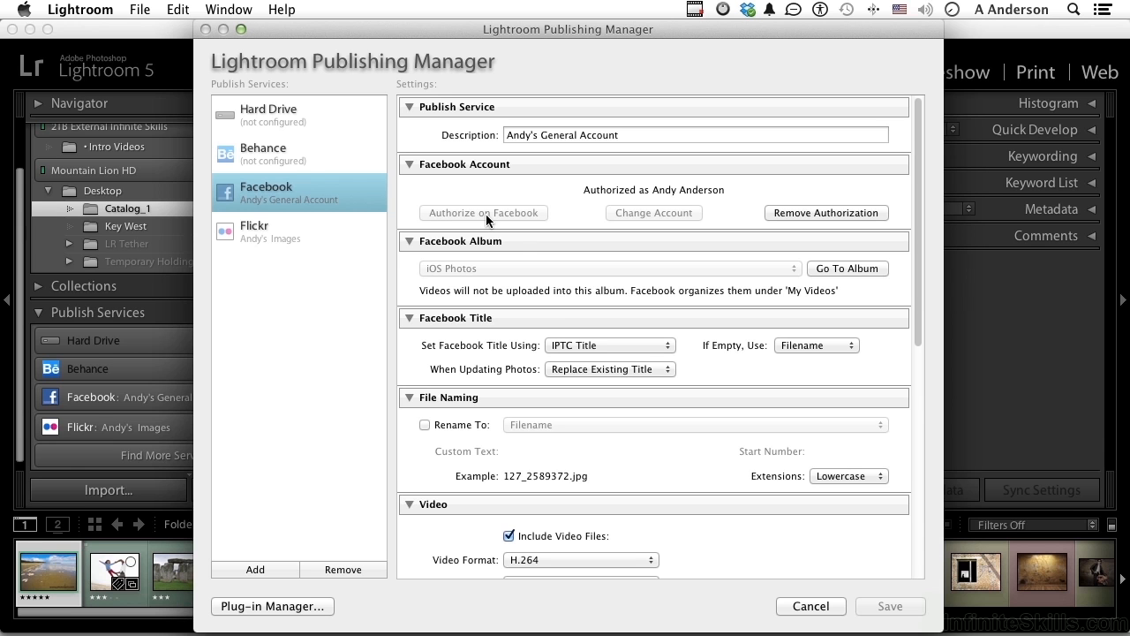
mouse_move(495, 215)
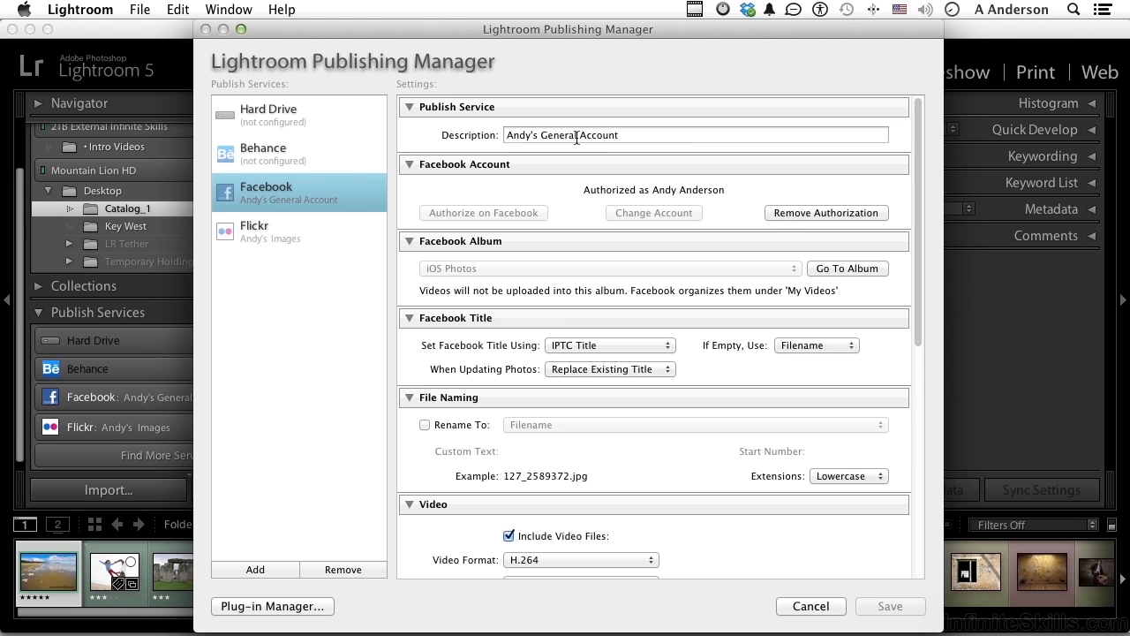
mouse_move(530, 283)
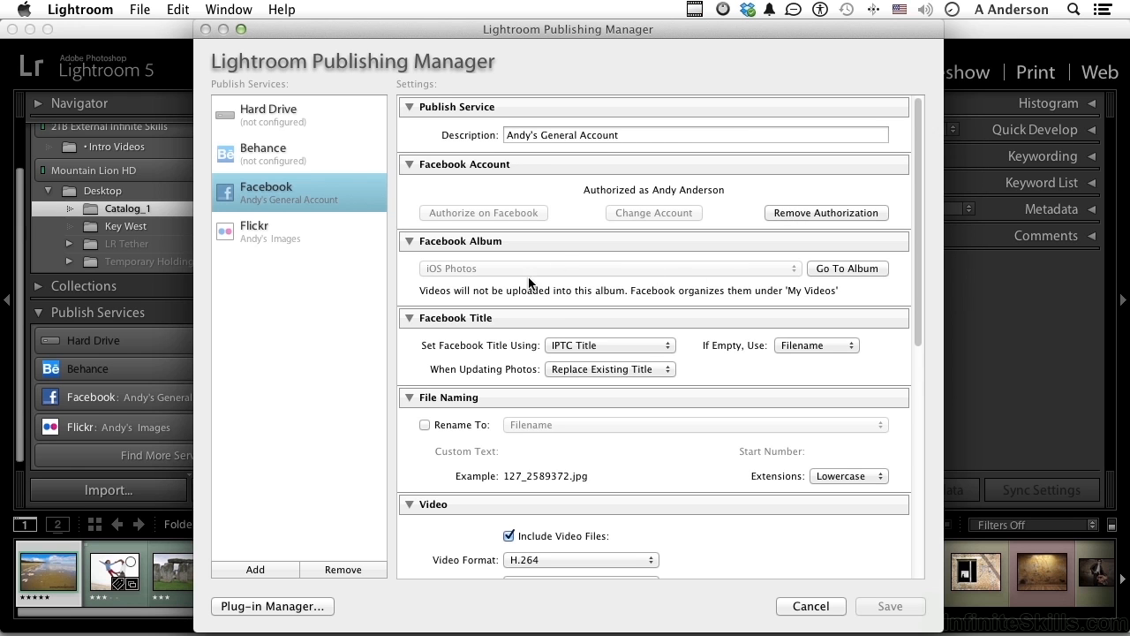
mouse_move(834, 275)
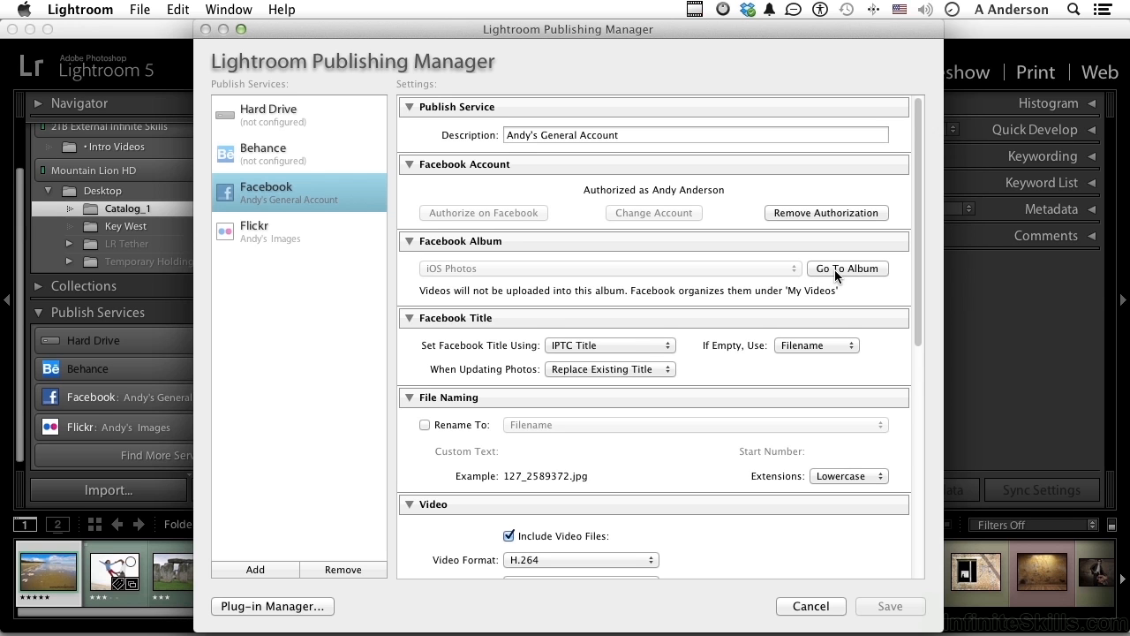
mouse_move(470, 366)
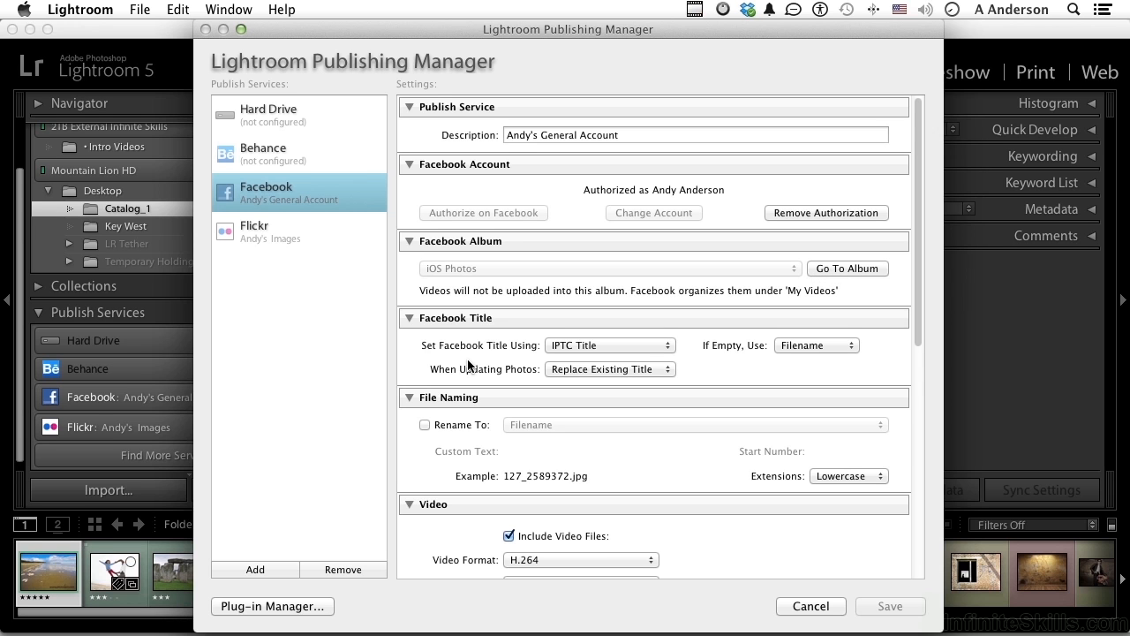
mouse_move(566, 351)
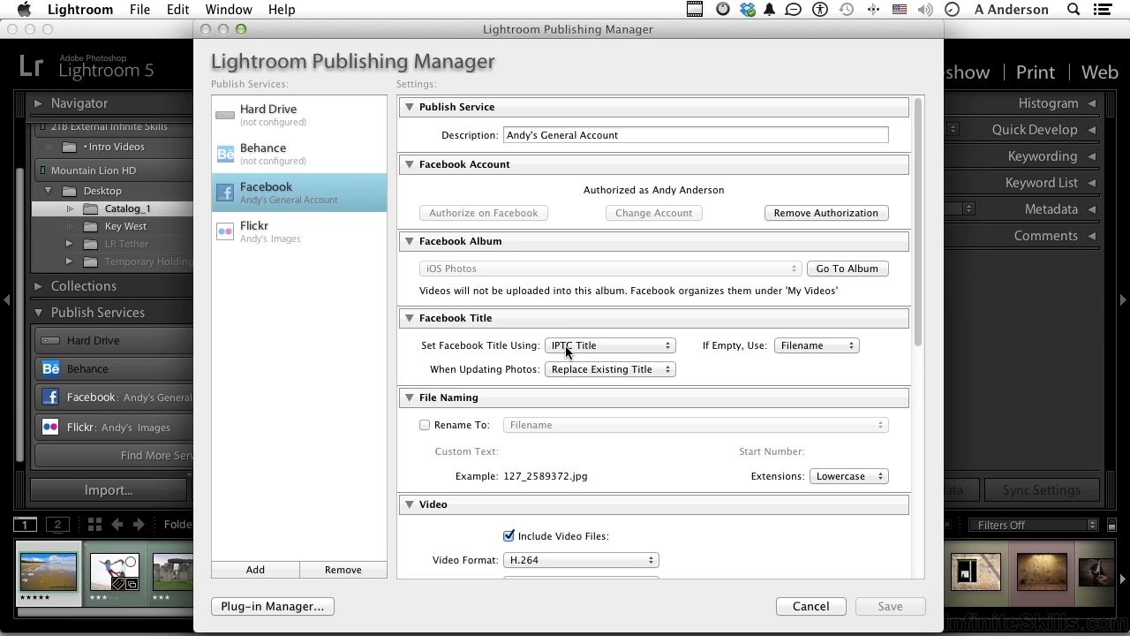
click(609, 344)
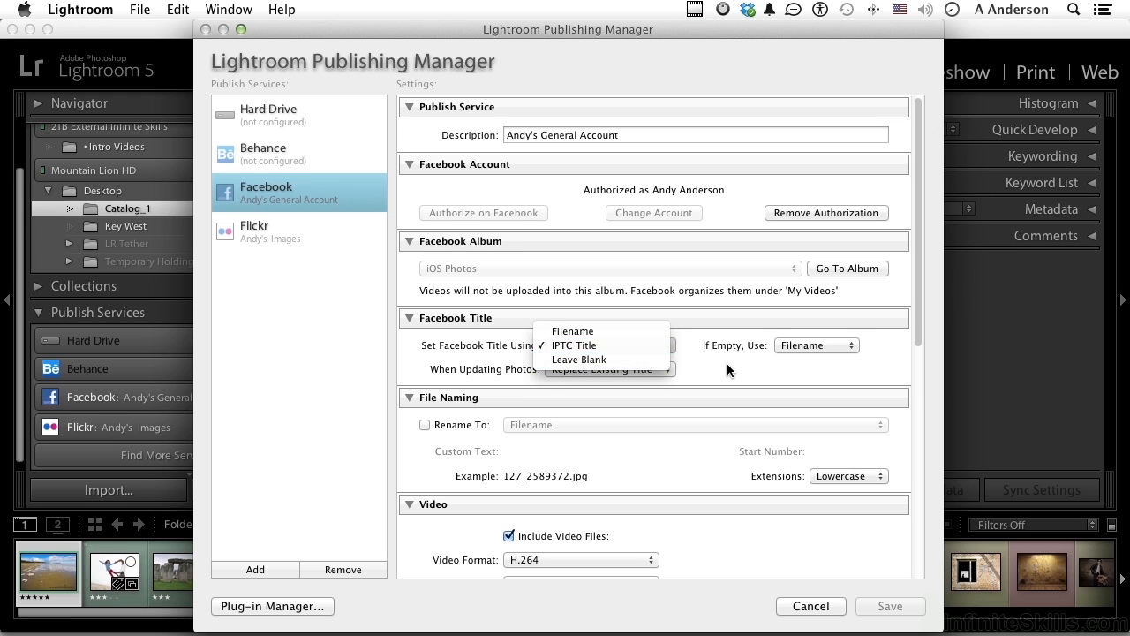
click(574, 344)
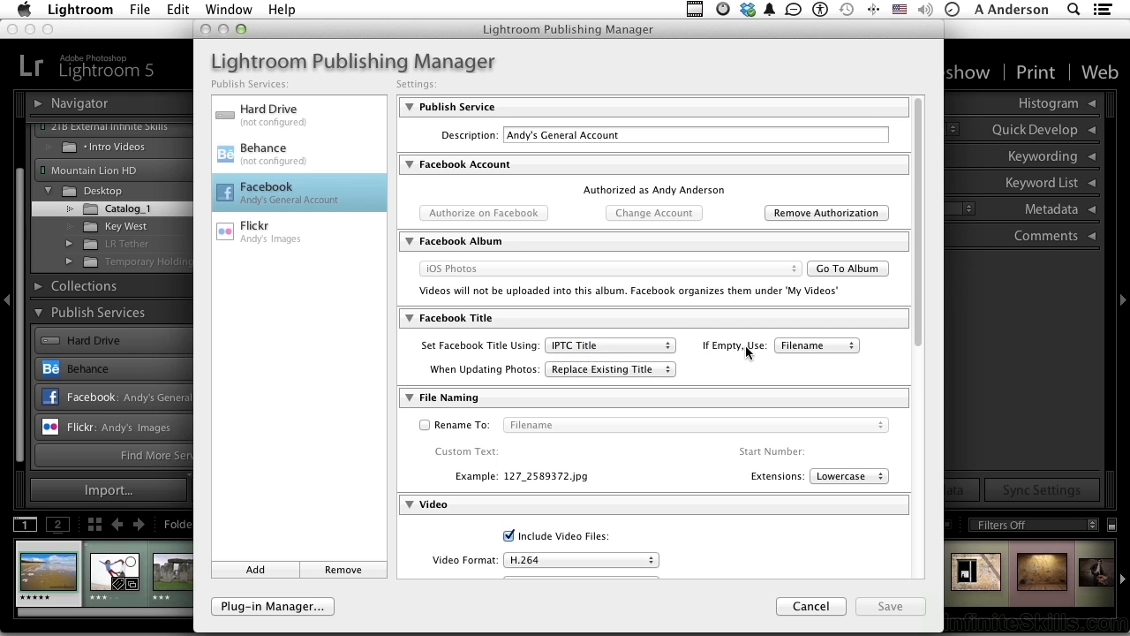
mouse_move(803, 350)
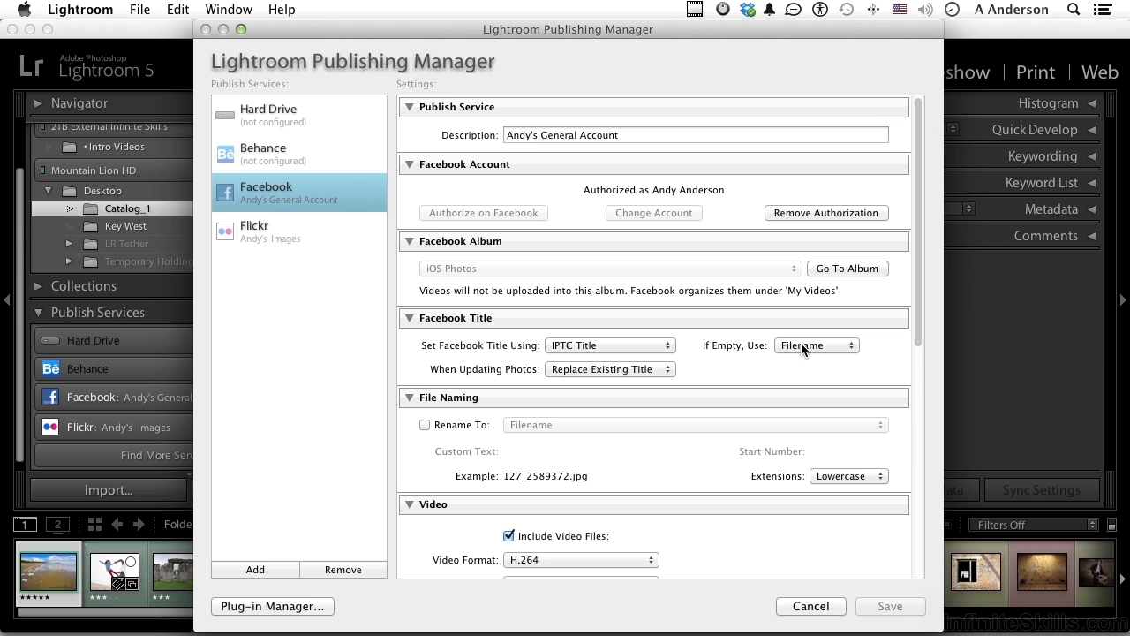
click(816, 344)
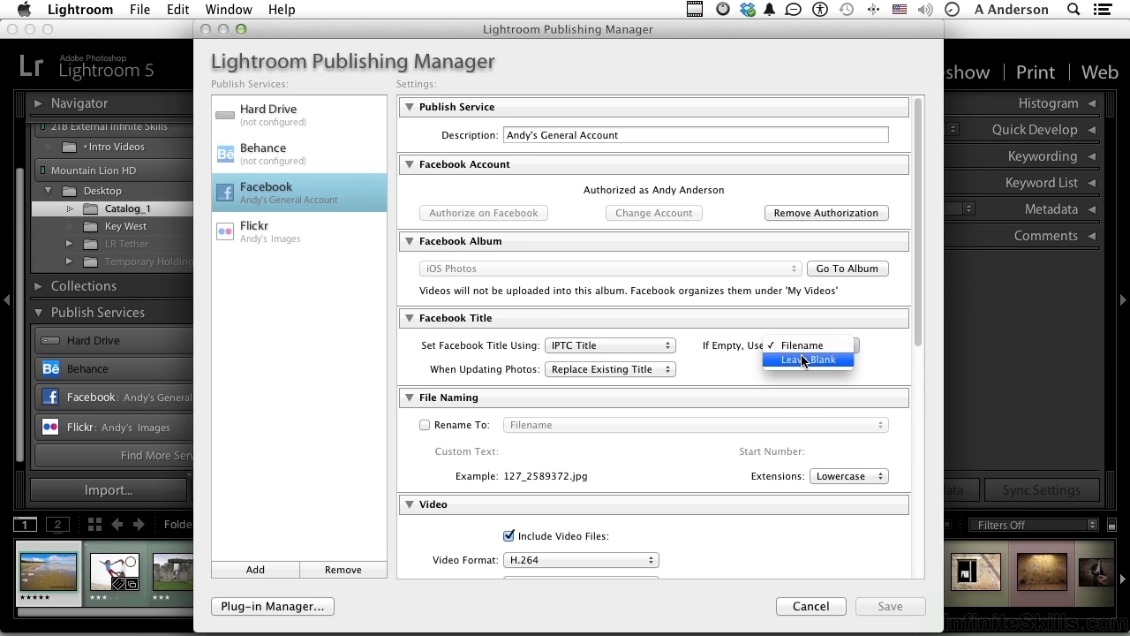
click(802, 345)
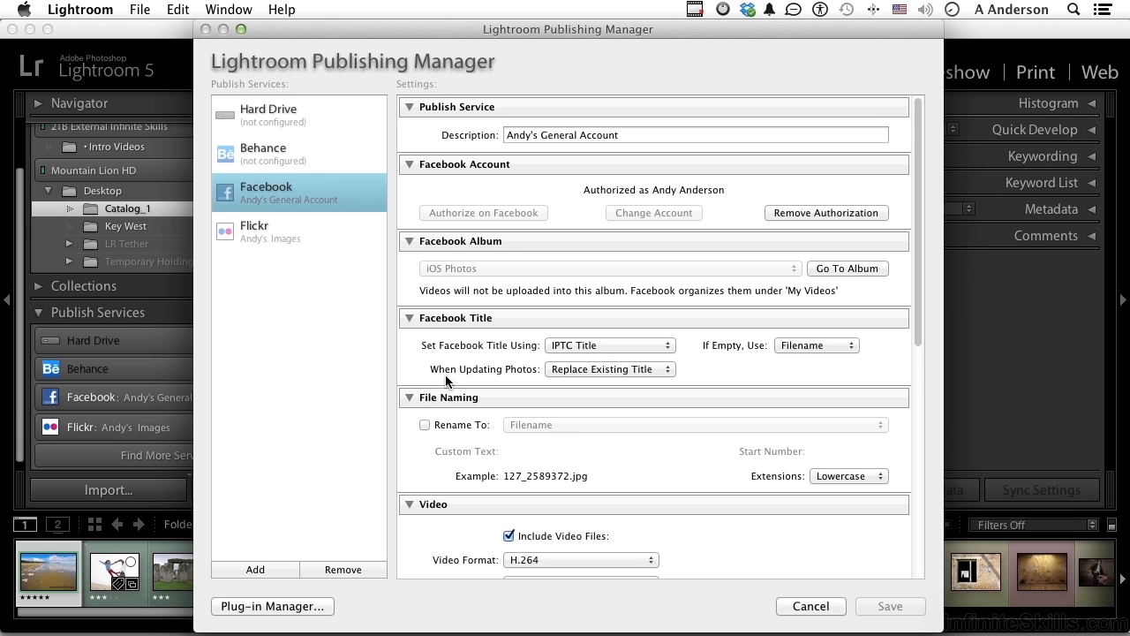
mouse_move(561, 375)
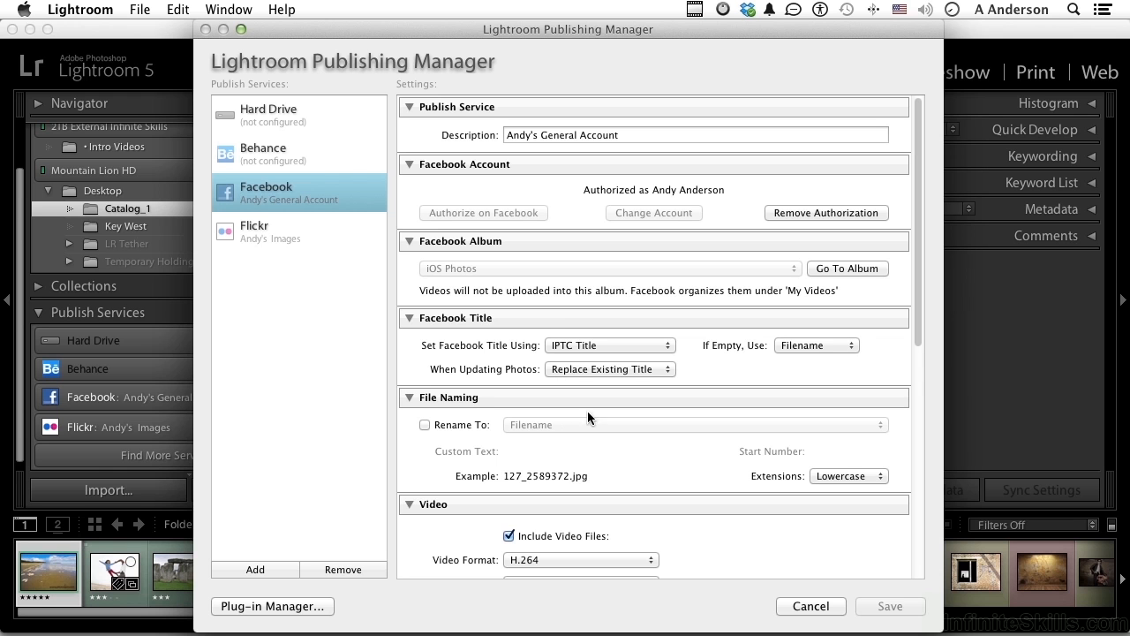
Review the video quality options and keep H.264 Medium
scroll(down, 3)
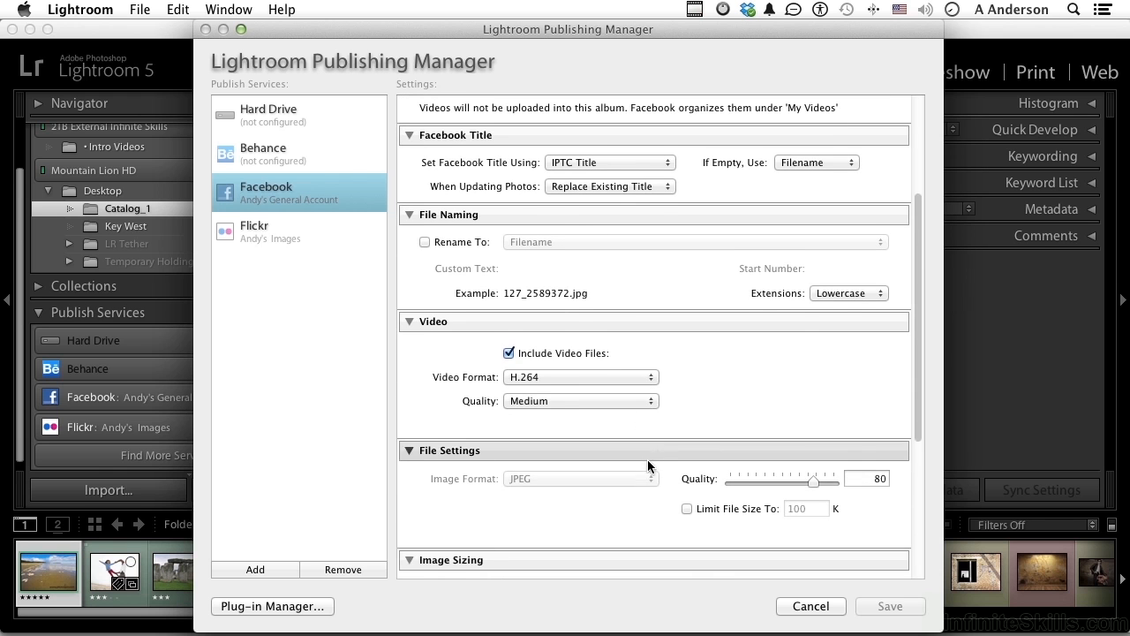
scroll(down, 3)
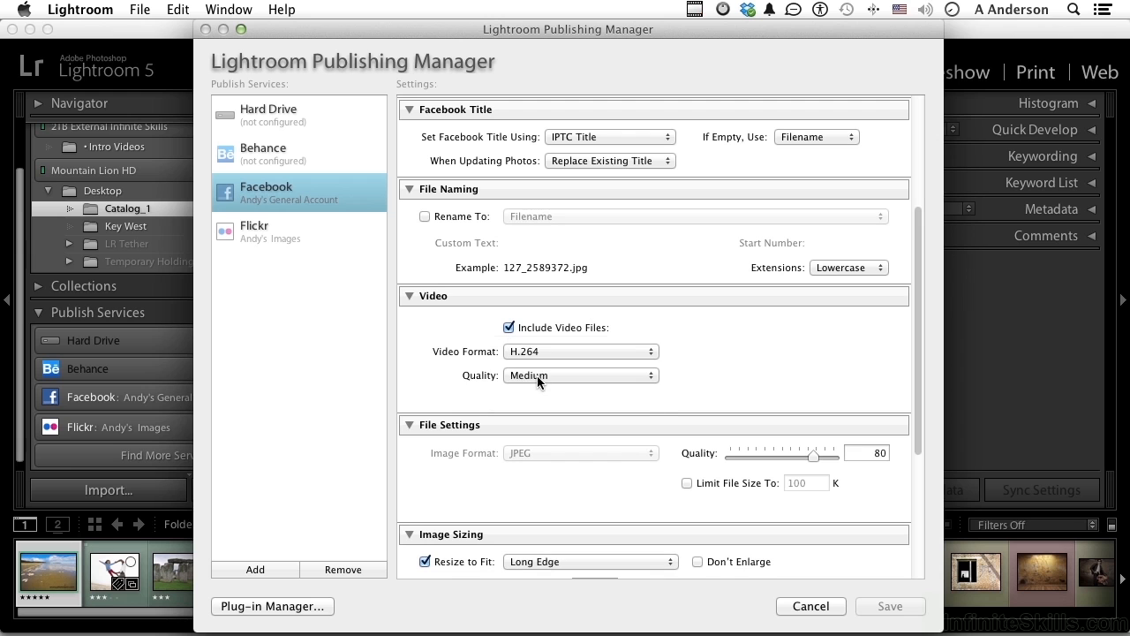
click(580, 375)
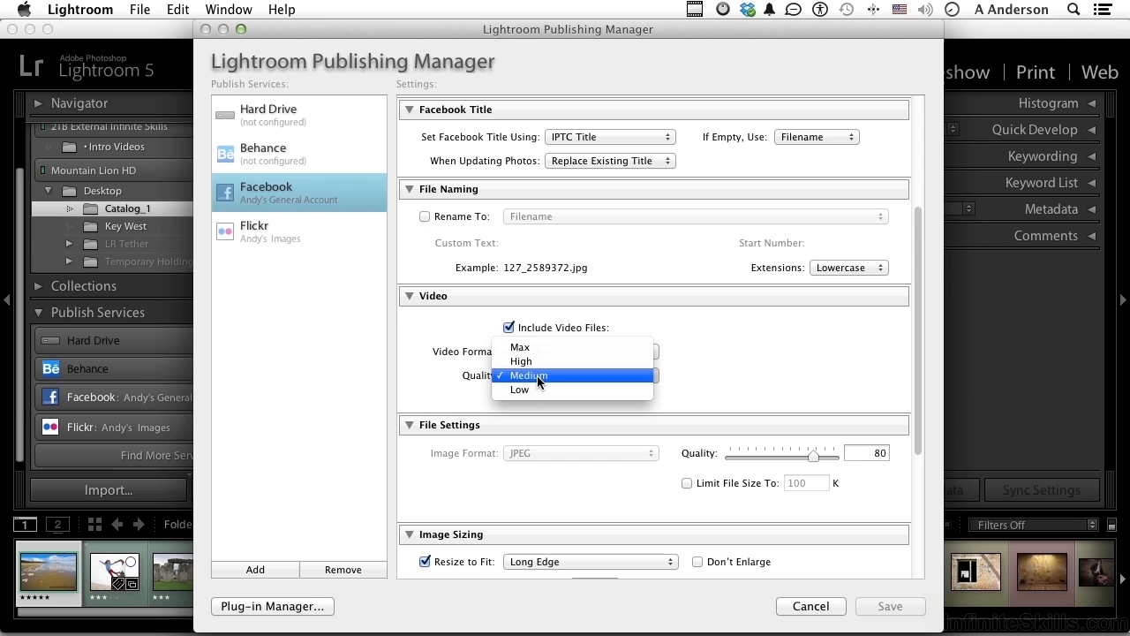
click(528, 375)
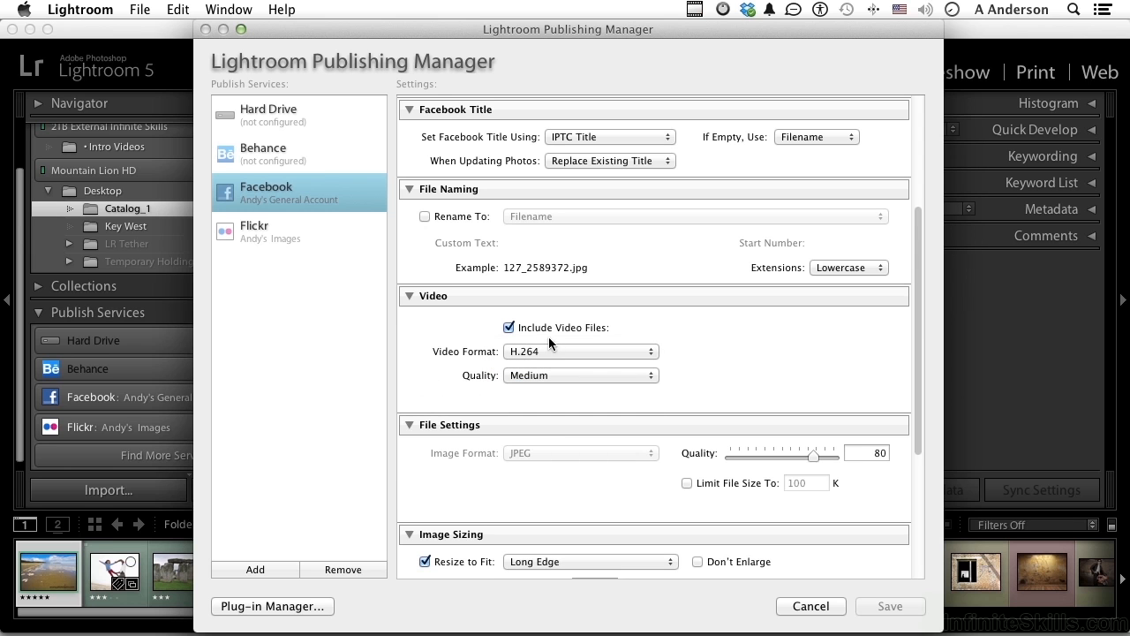
mouse_move(555, 473)
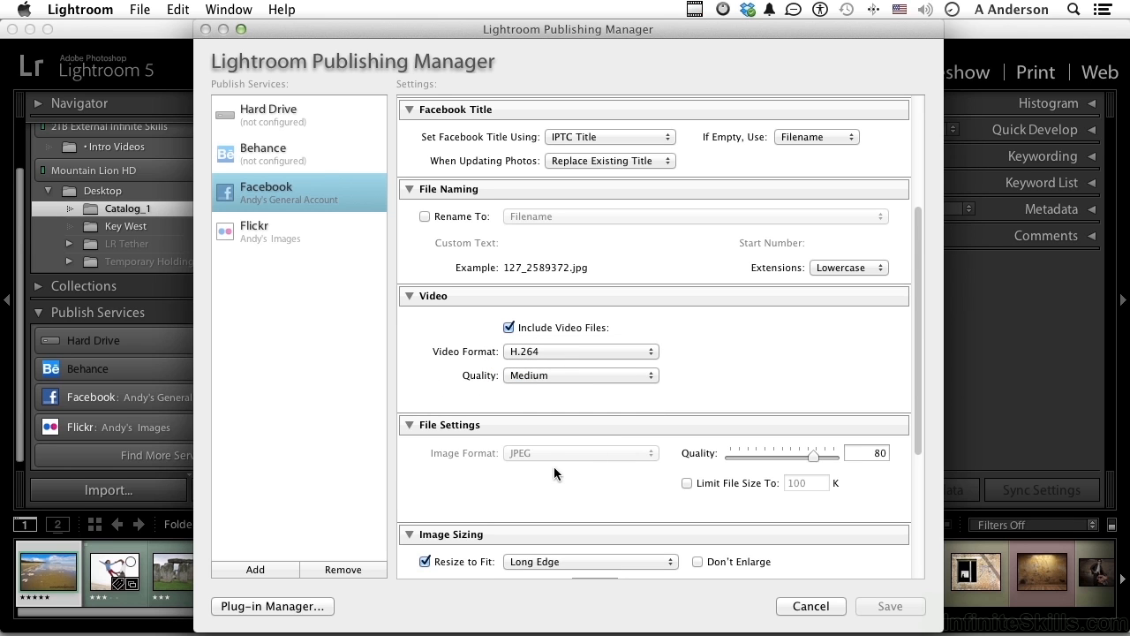
mouse_move(520, 459)
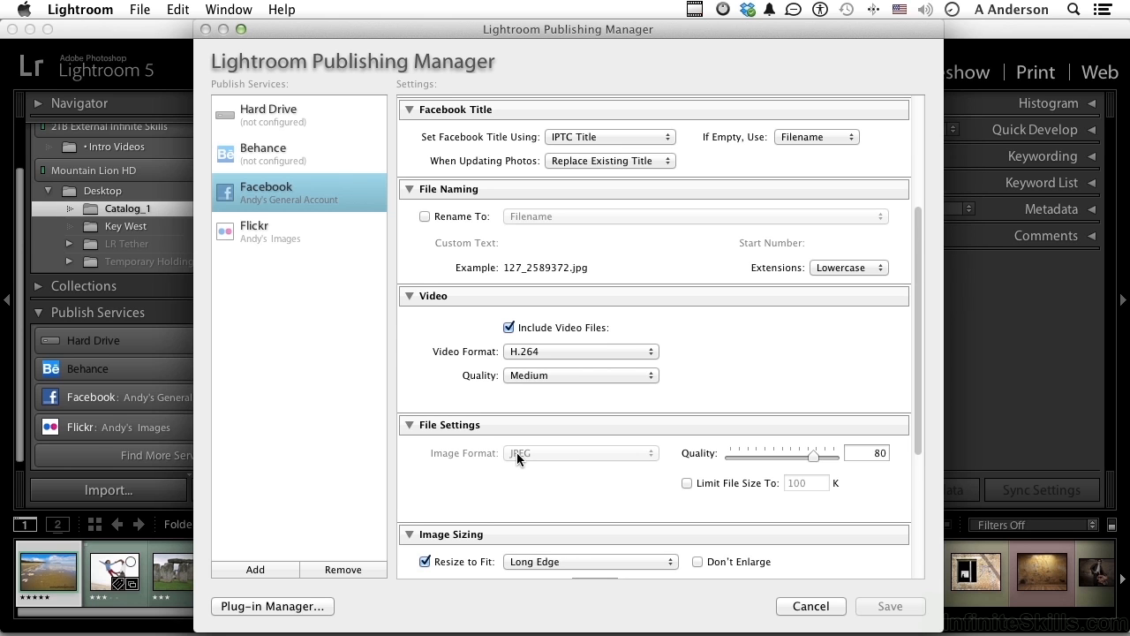
mouse_move(811, 466)
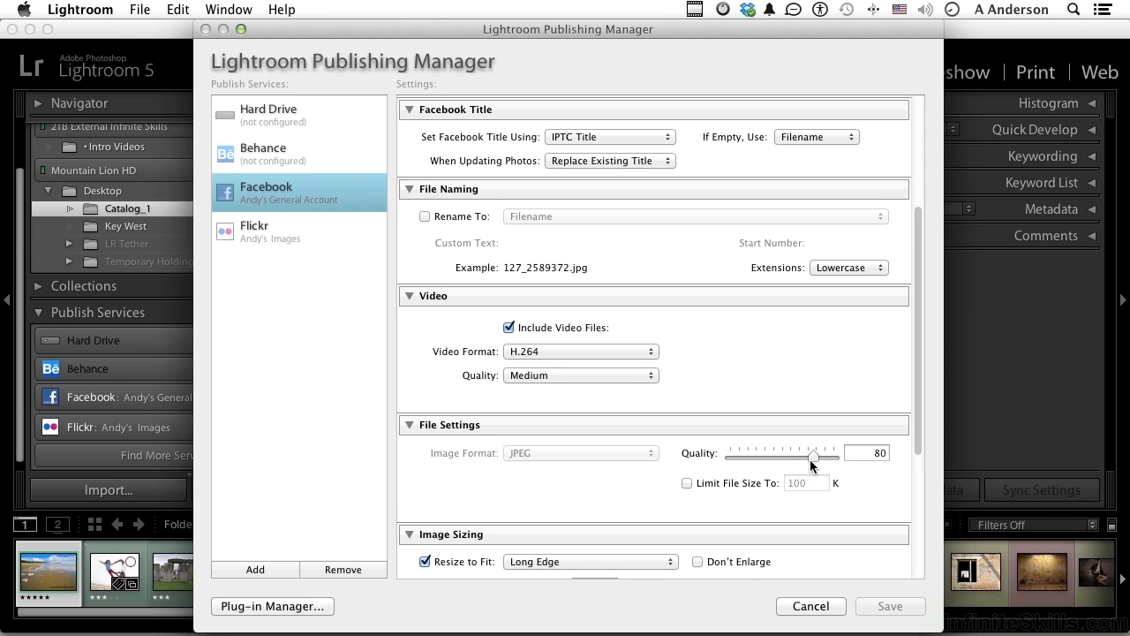
Lower the Facebook JPEG export quality from 80 to about 60
drag(811, 456, 798, 455)
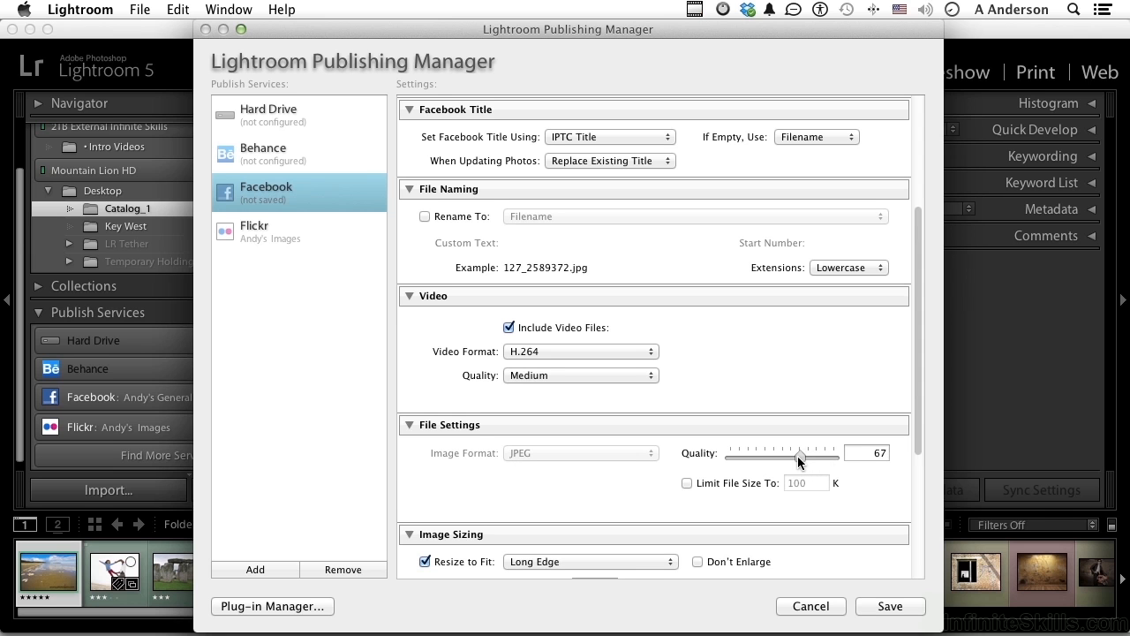
drag(798, 456, 791, 455)
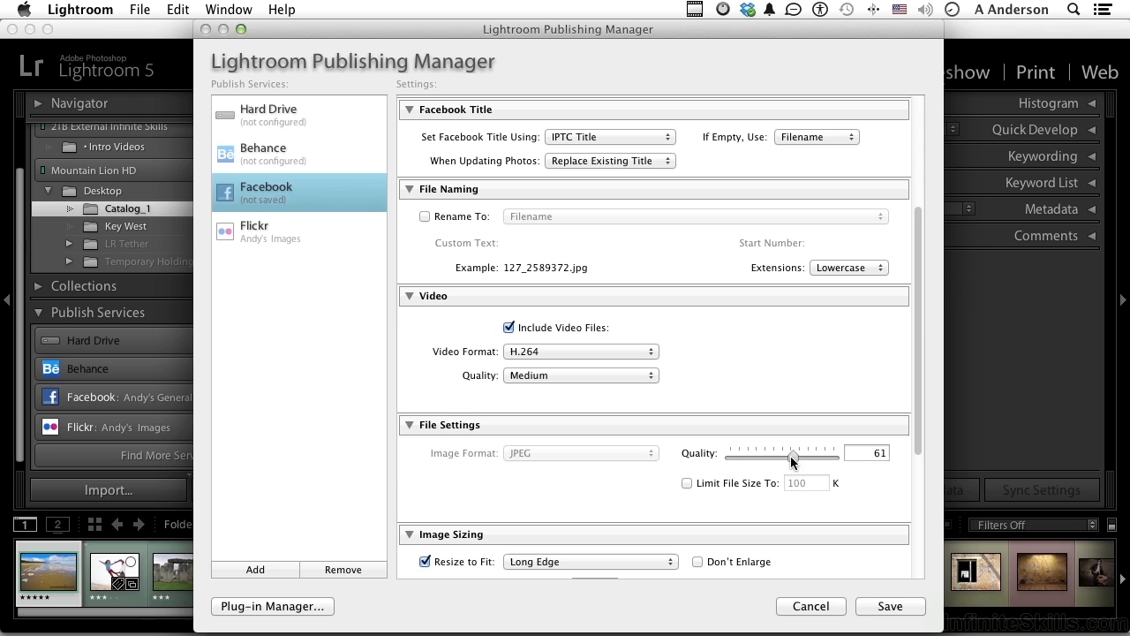
scroll(down, 3)
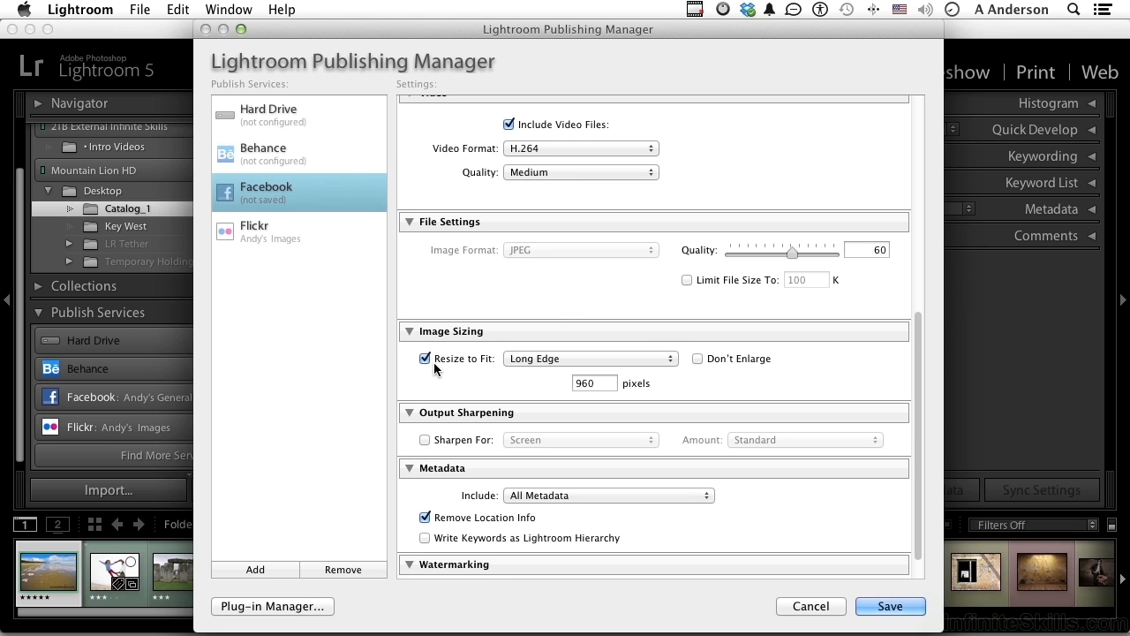
mouse_move(541, 396)
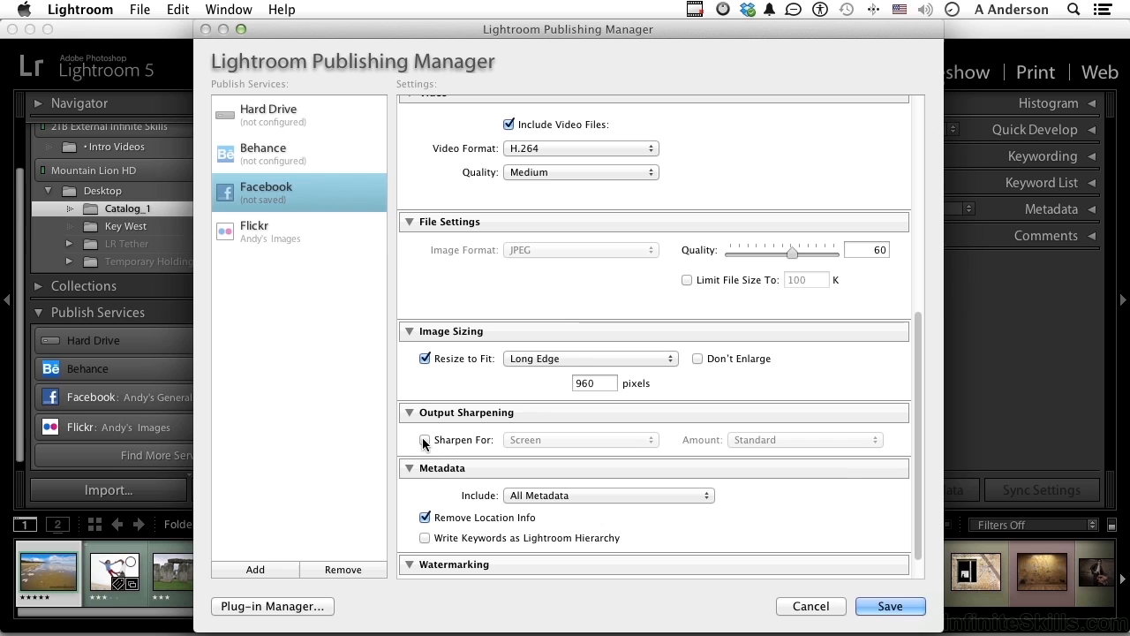
Enable Sharpen For under Output Sharpening, keeping Screen and Standard
click(424, 440)
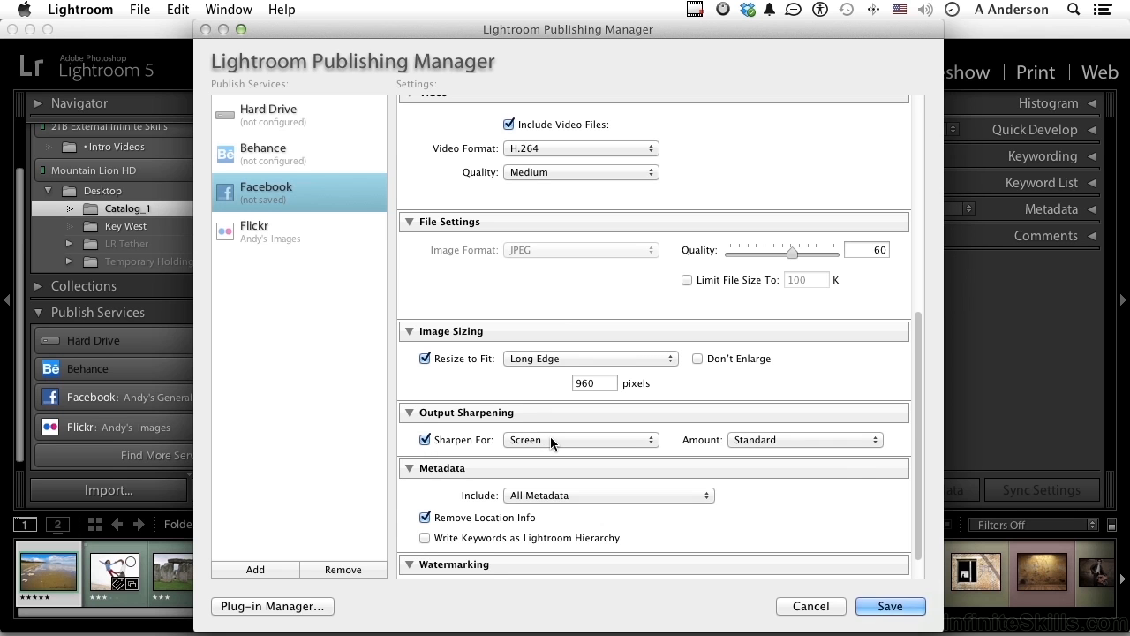
mouse_move(813, 526)
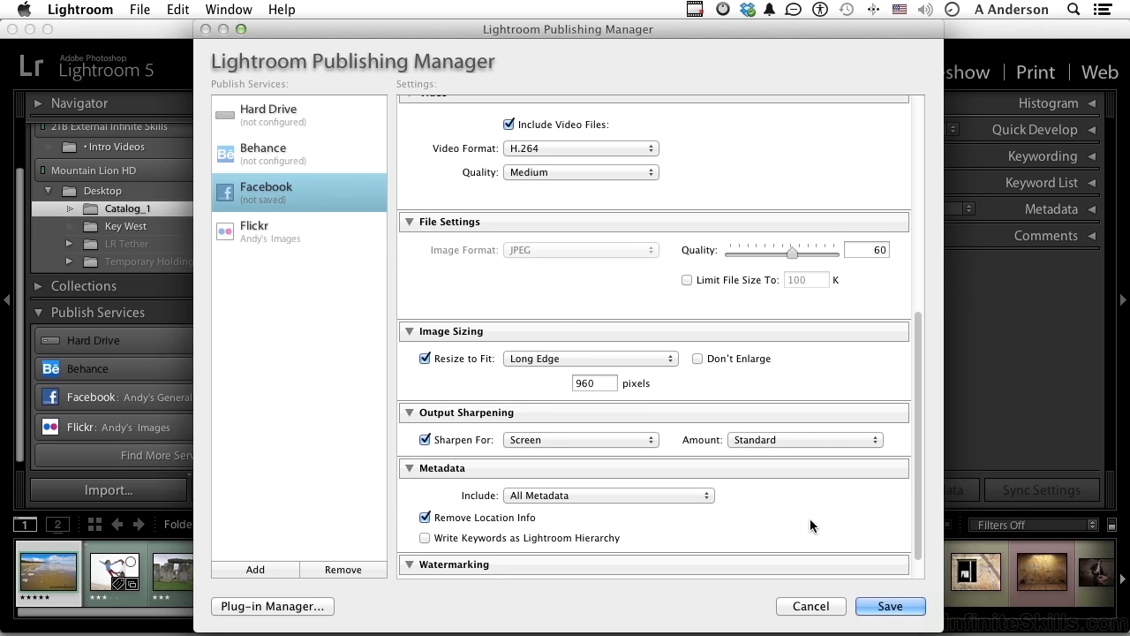
scroll(down, 3)
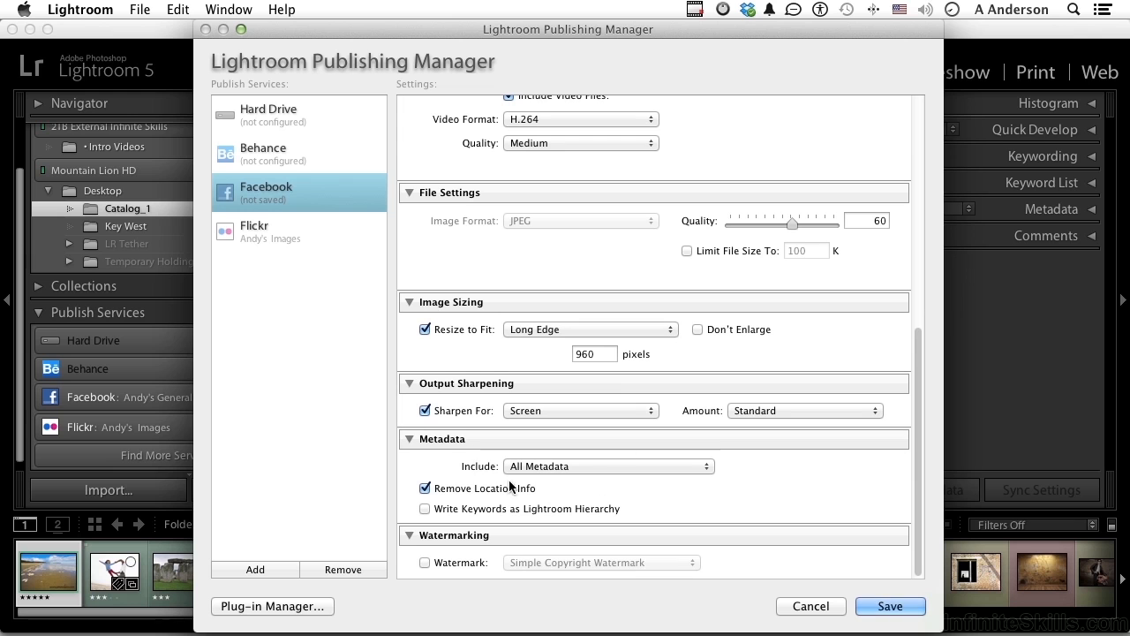
mouse_move(470, 496)
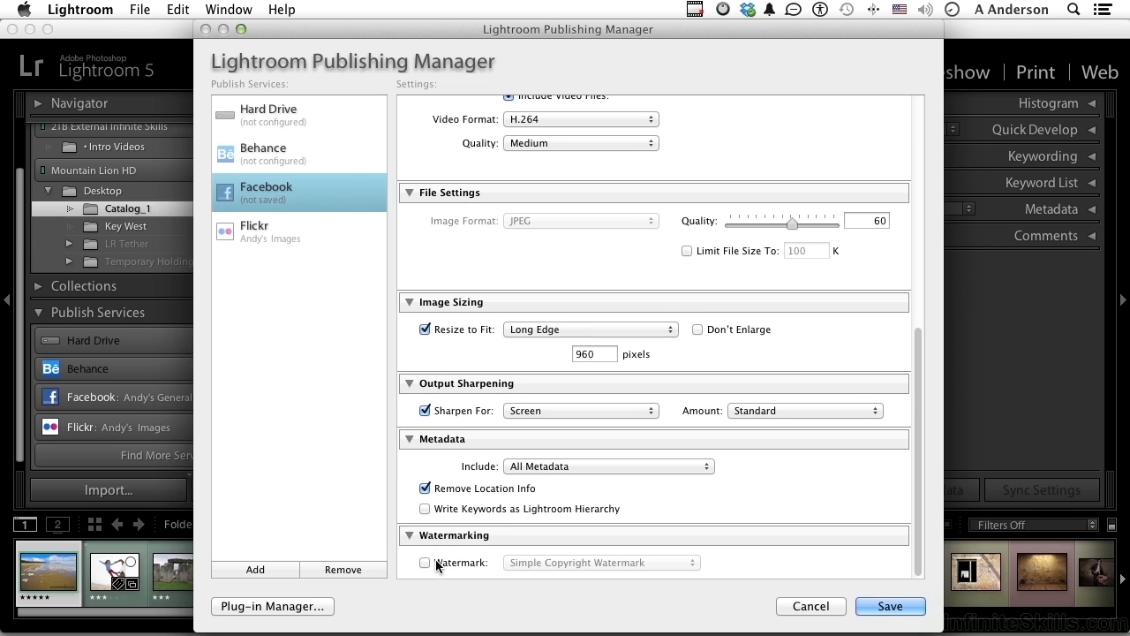
mouse_move(539, 433)
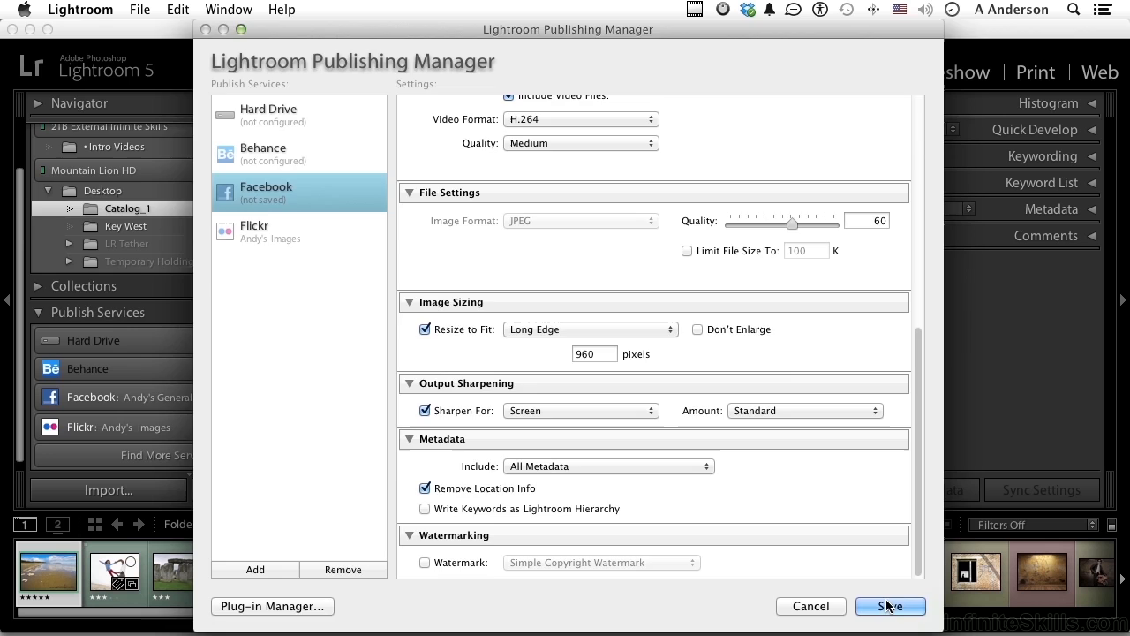
Save the Facebook service settings and expand the Flickr service collections
click(890, 605)
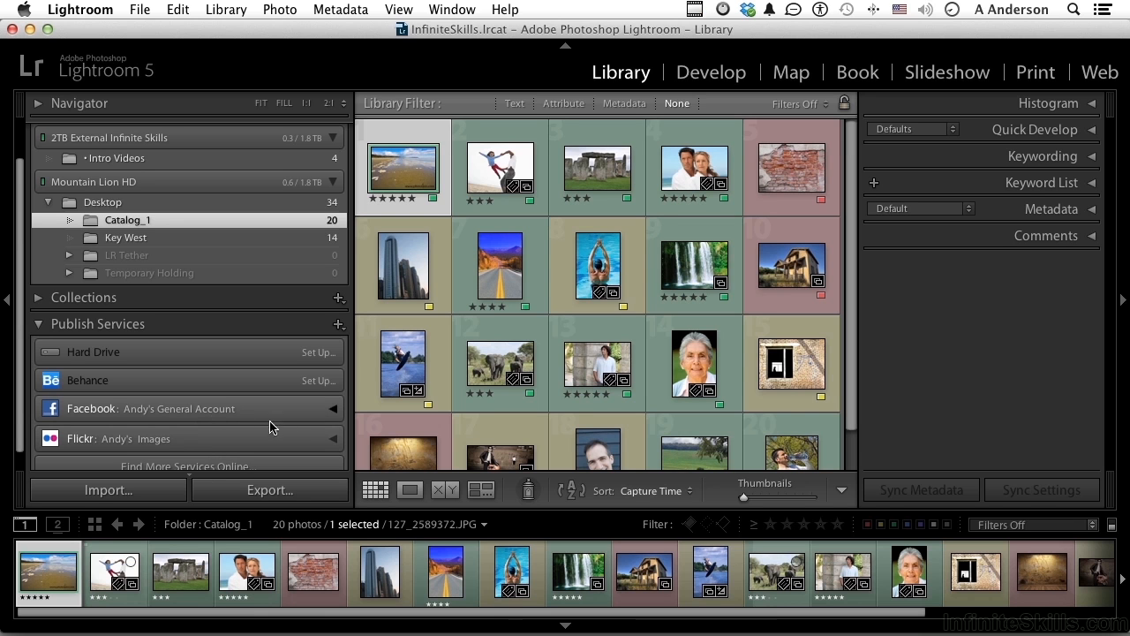
click(332, 438)
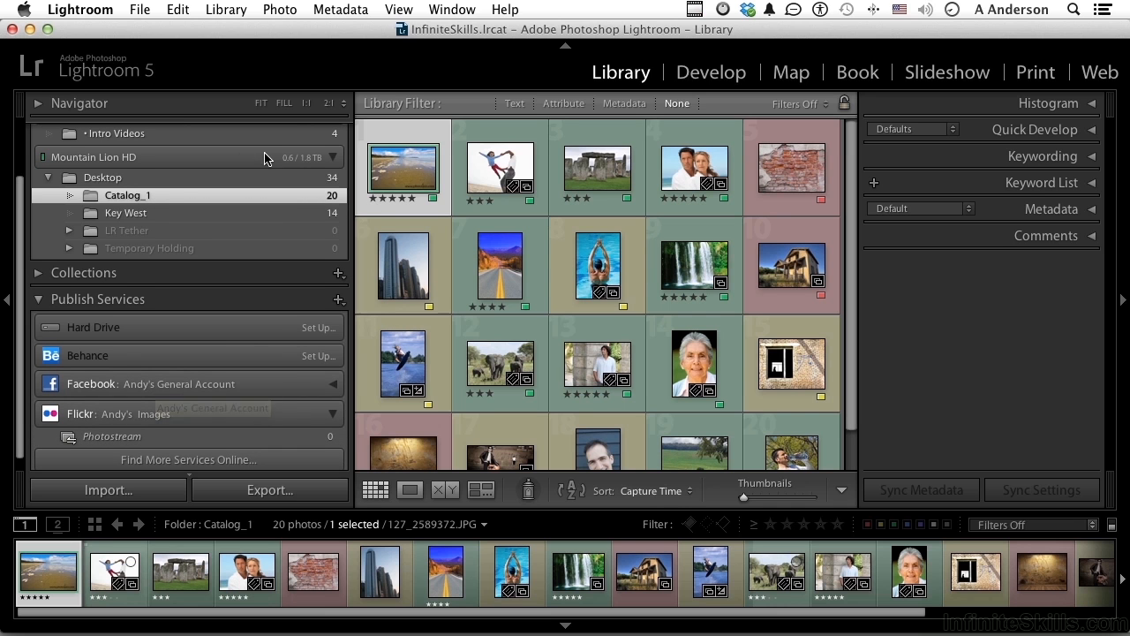
Queue a Key West photo in the Flickr Photostream collection
click(125, 212)
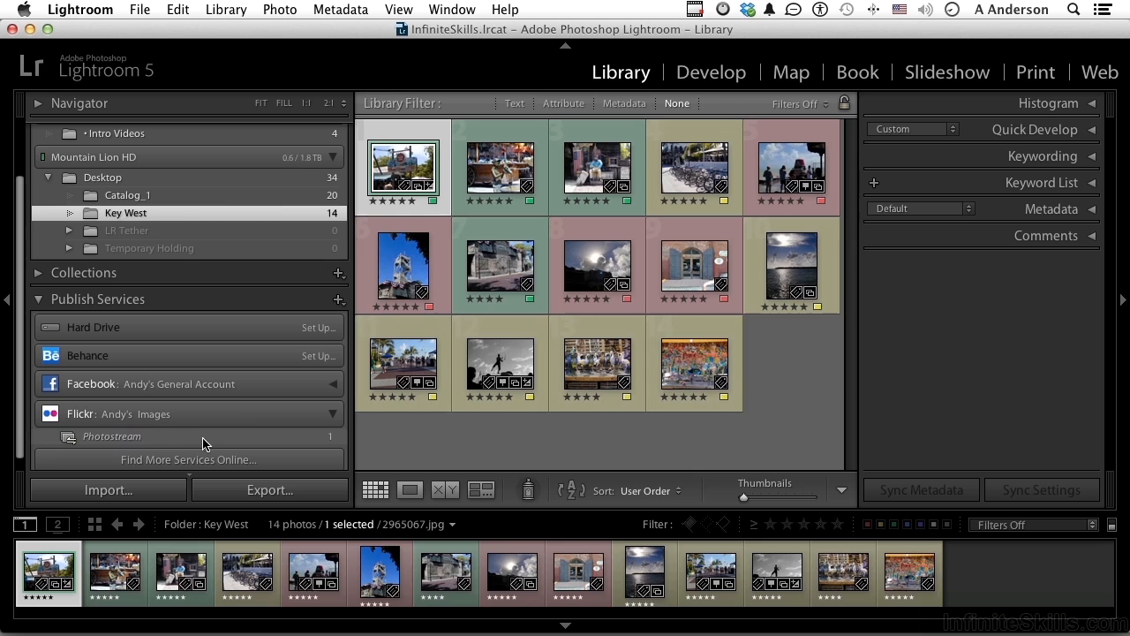
click(111, 436)
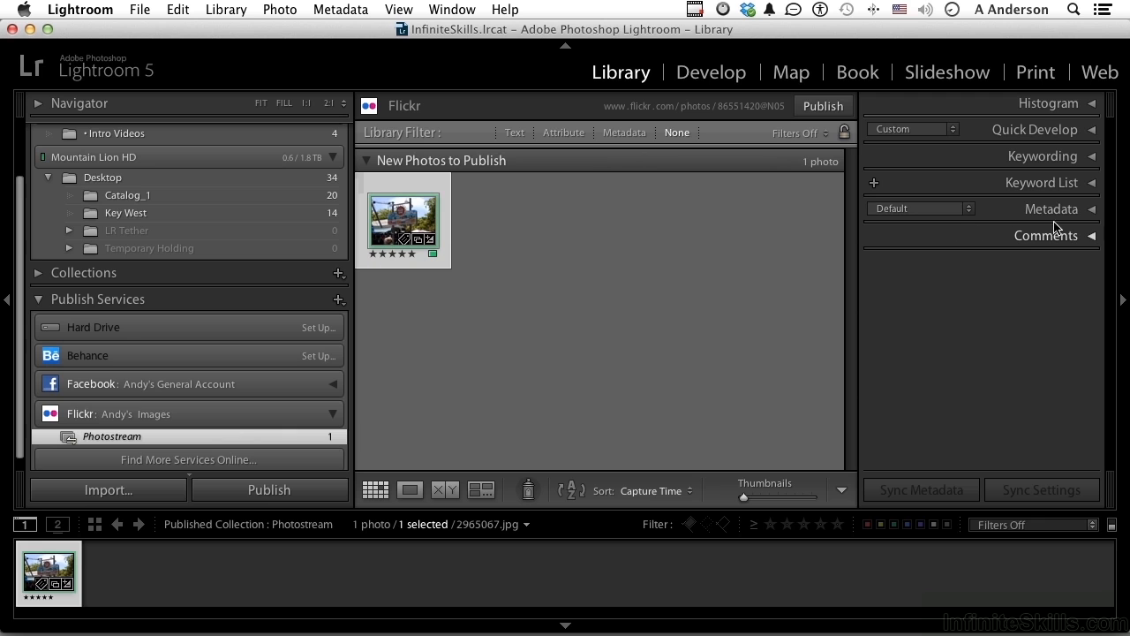
Expand the Metadata panel and place the cursor in the Caption, then Copyright field
click(1051, 209)
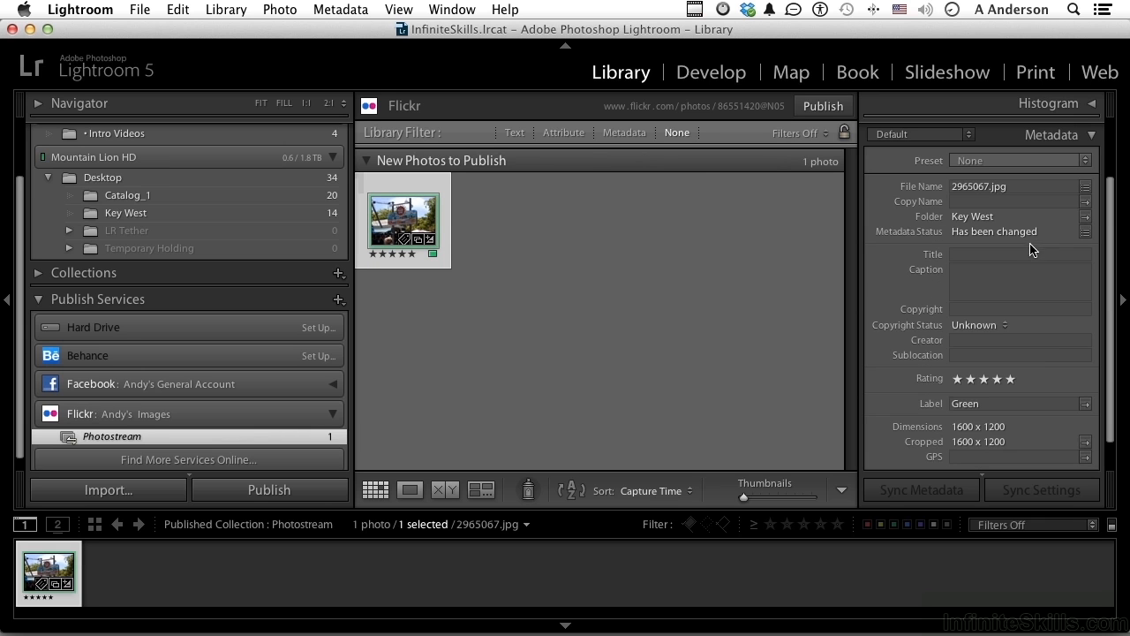
click(1021, 268)
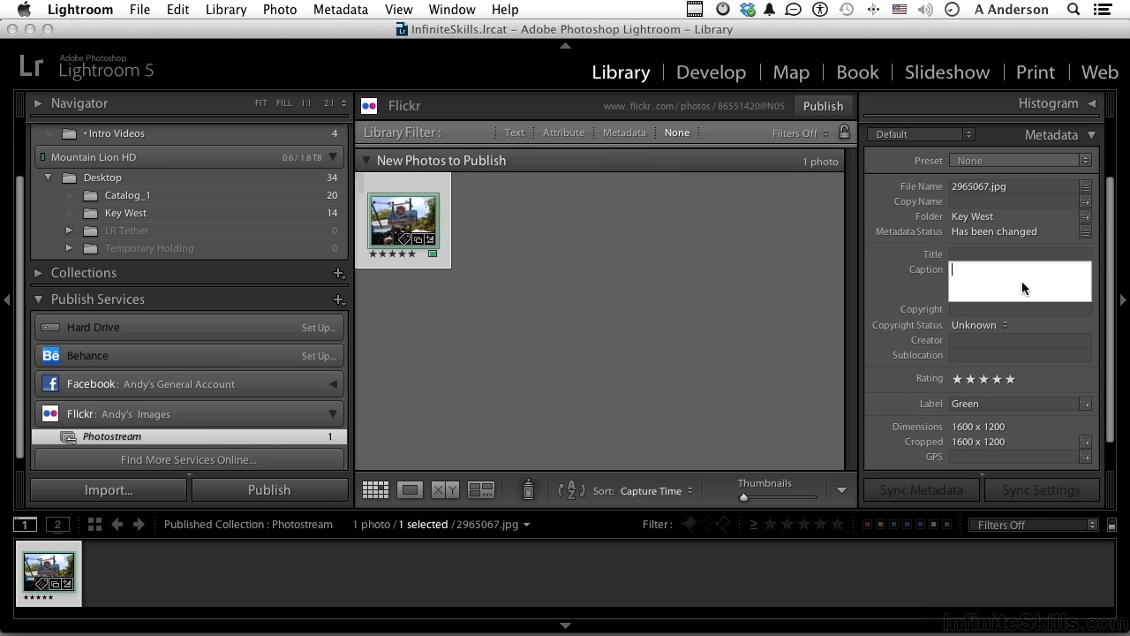
click(1021, 308)
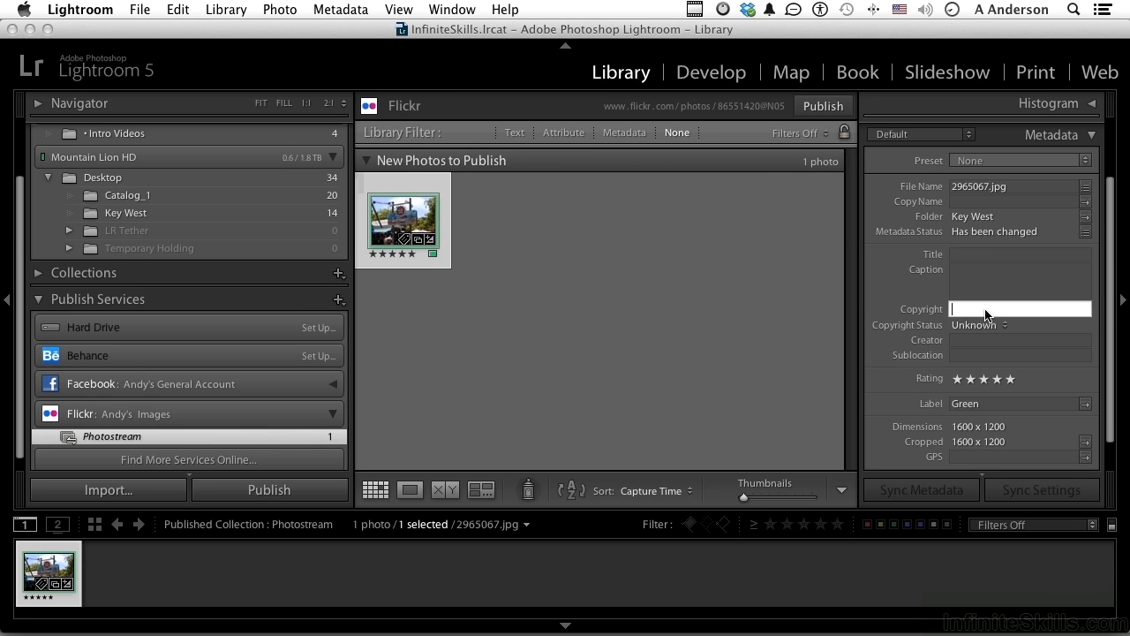
mouse_move(268, 492)
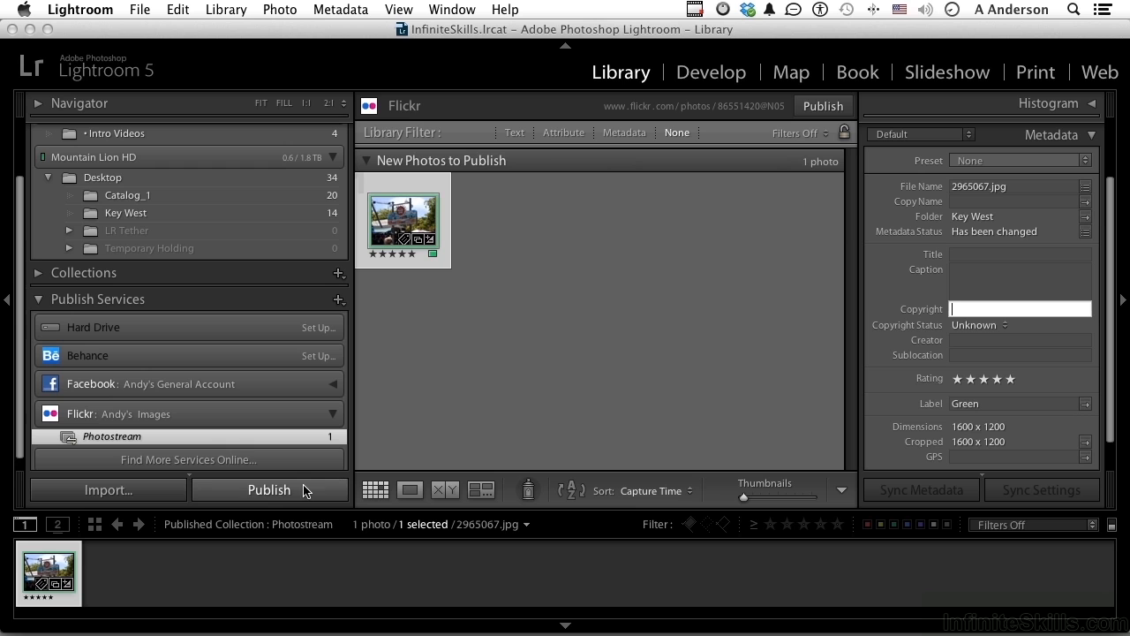
Publish the queued Key West photo to the Flickr Photostream
click(269, 491)
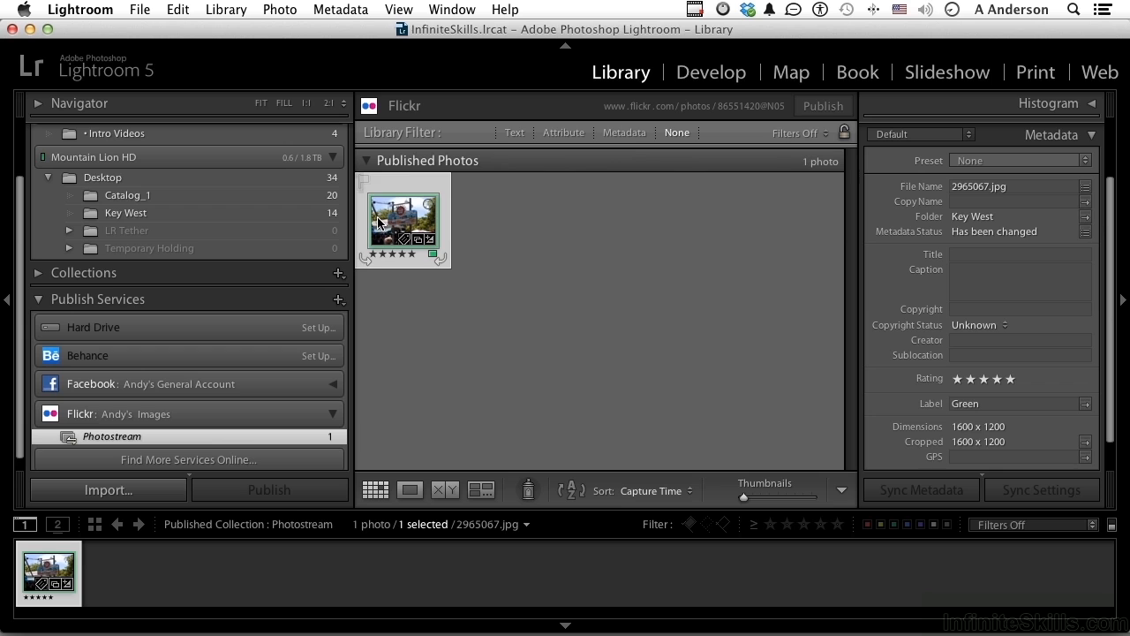
Enter the title 'Key West M…' and the copyright '© 2013' in the Metadata panel
click(1019, 254)
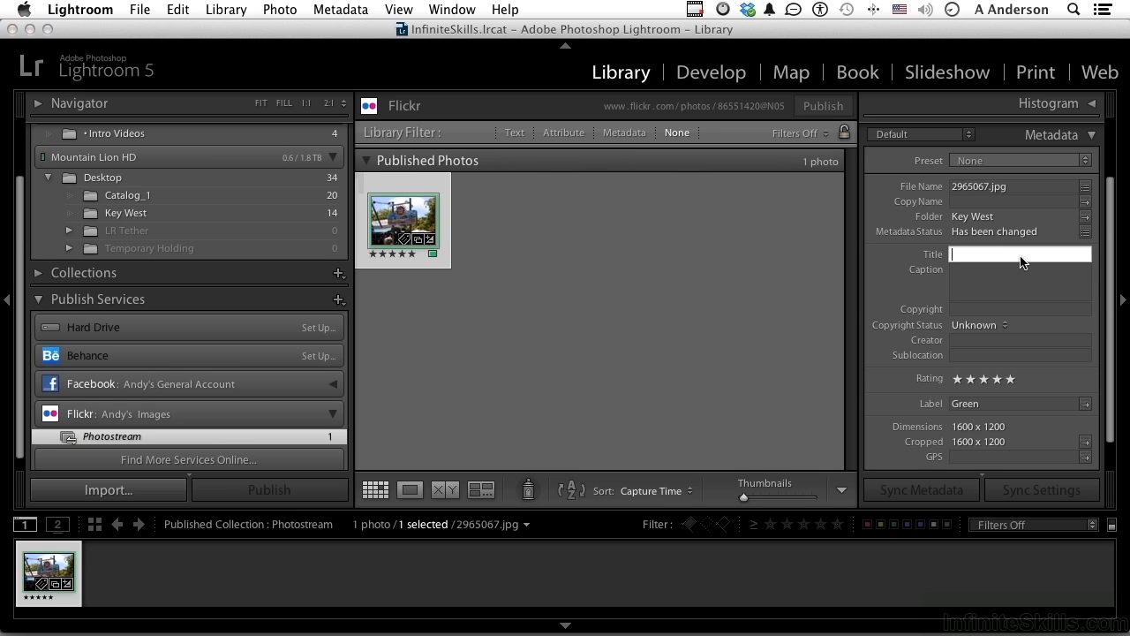
text(Key West Mallory Square)
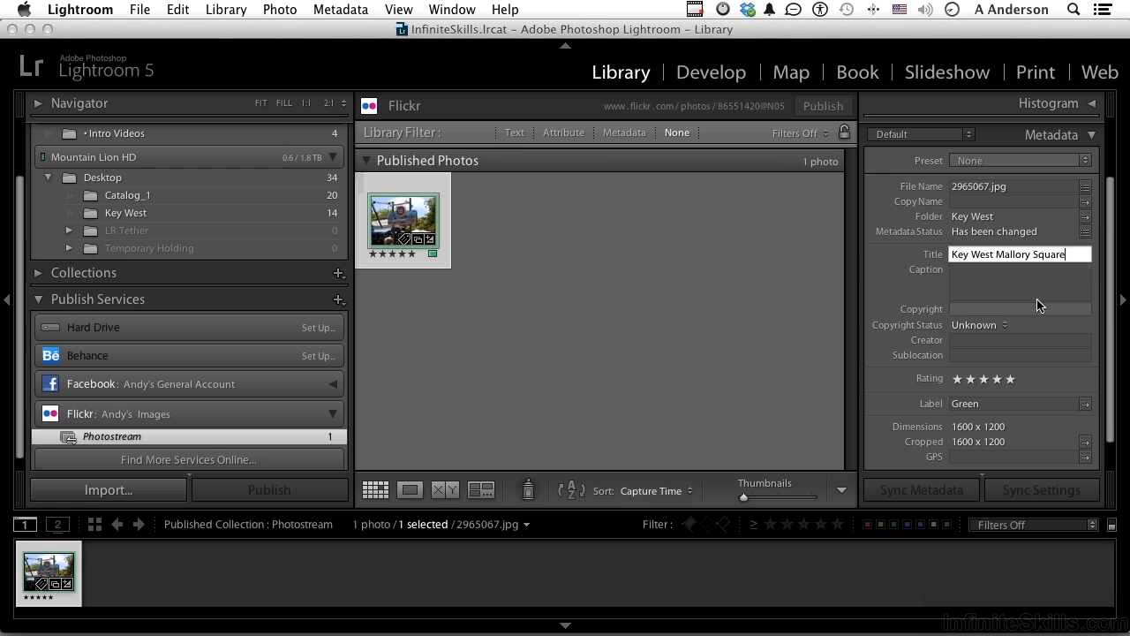
click(1021, 308)
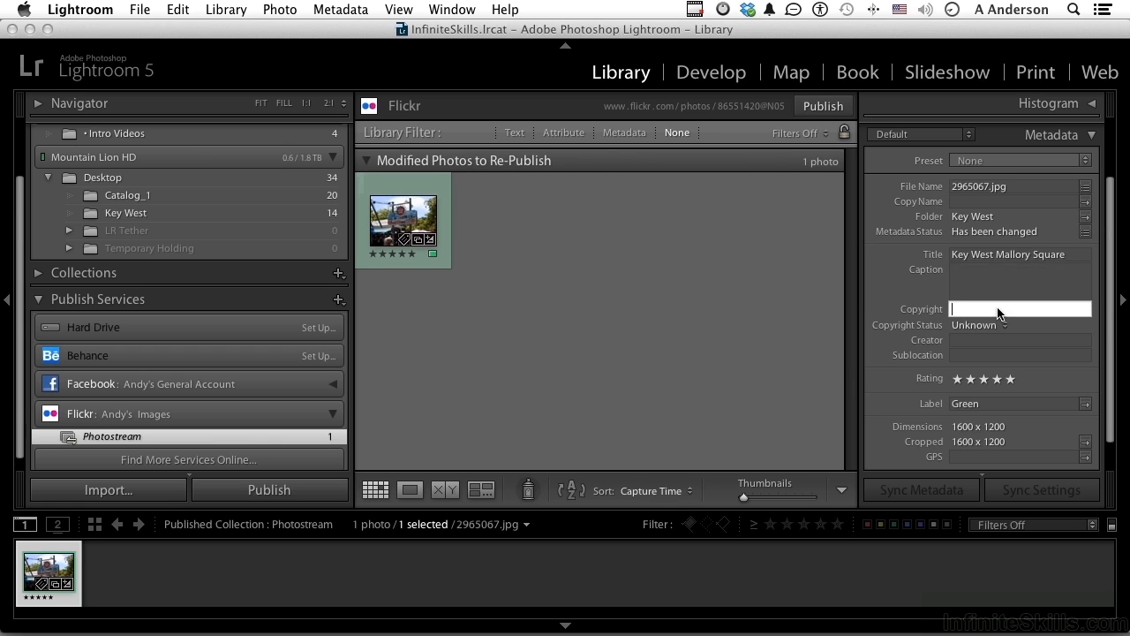
text(© 2013)
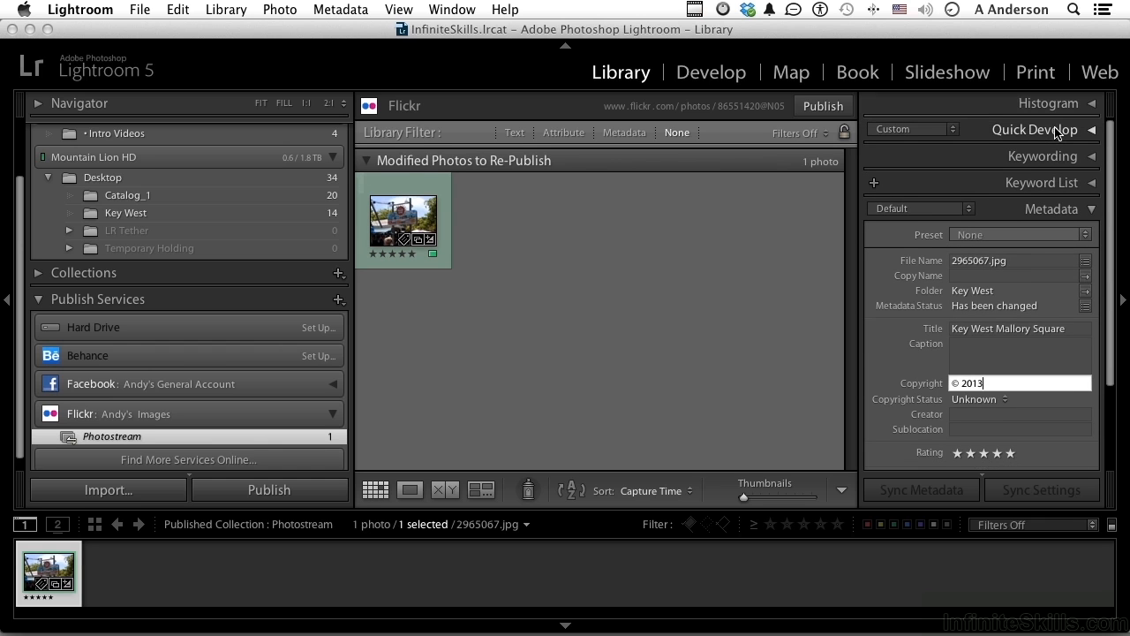
Expand Quick Develop and republish the modified photo to Flickr
click(1092, 130)
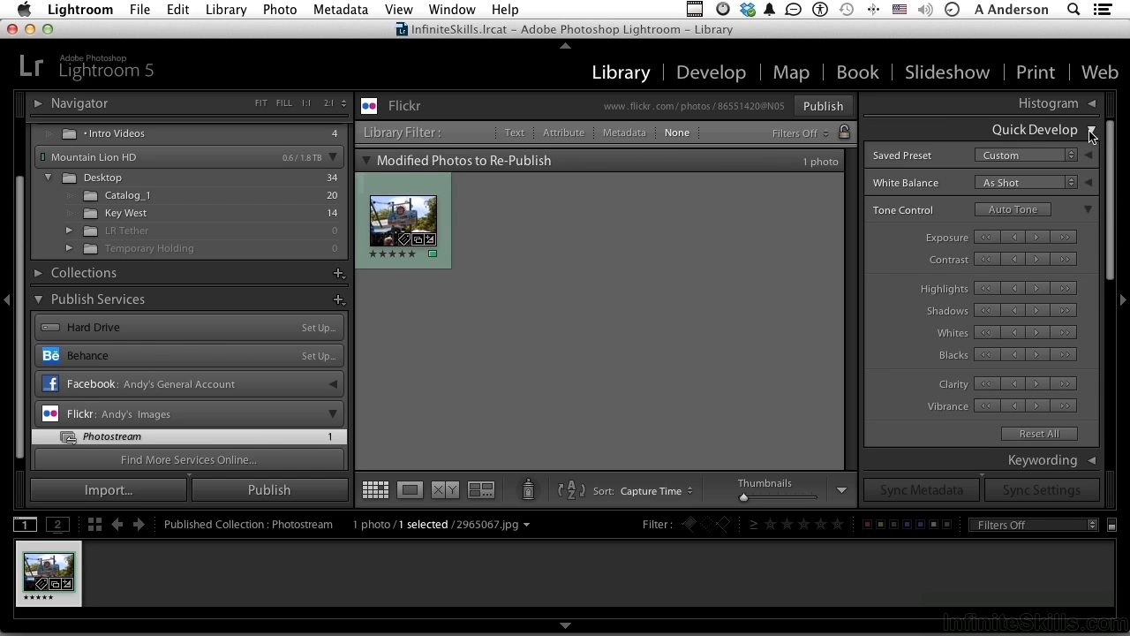
mouse_move(1016, 240)
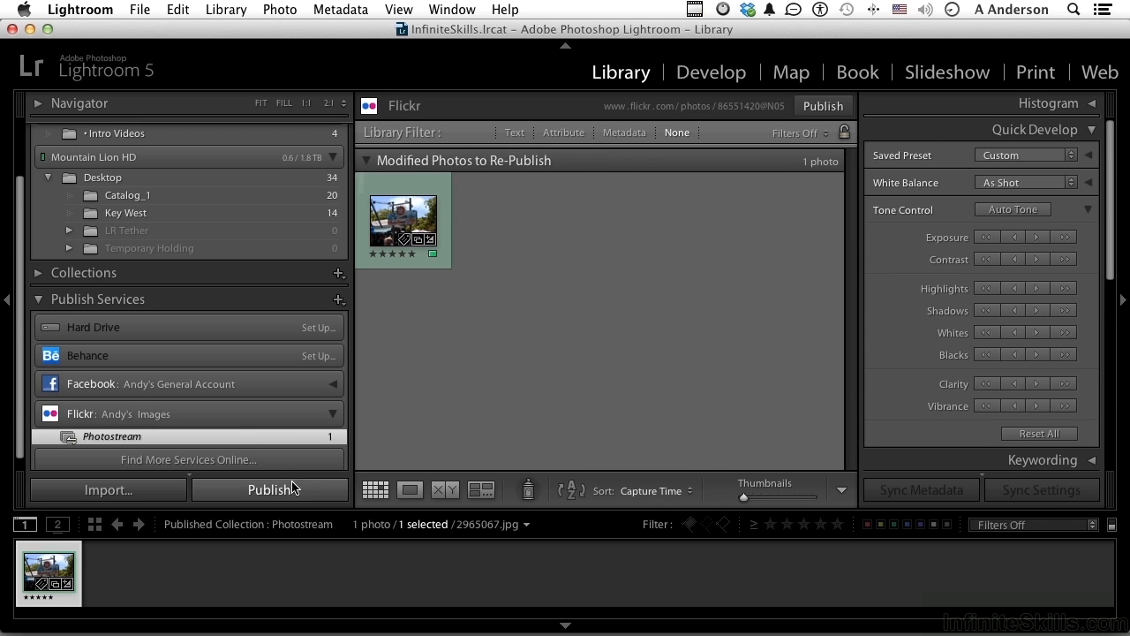
click(268, 491)
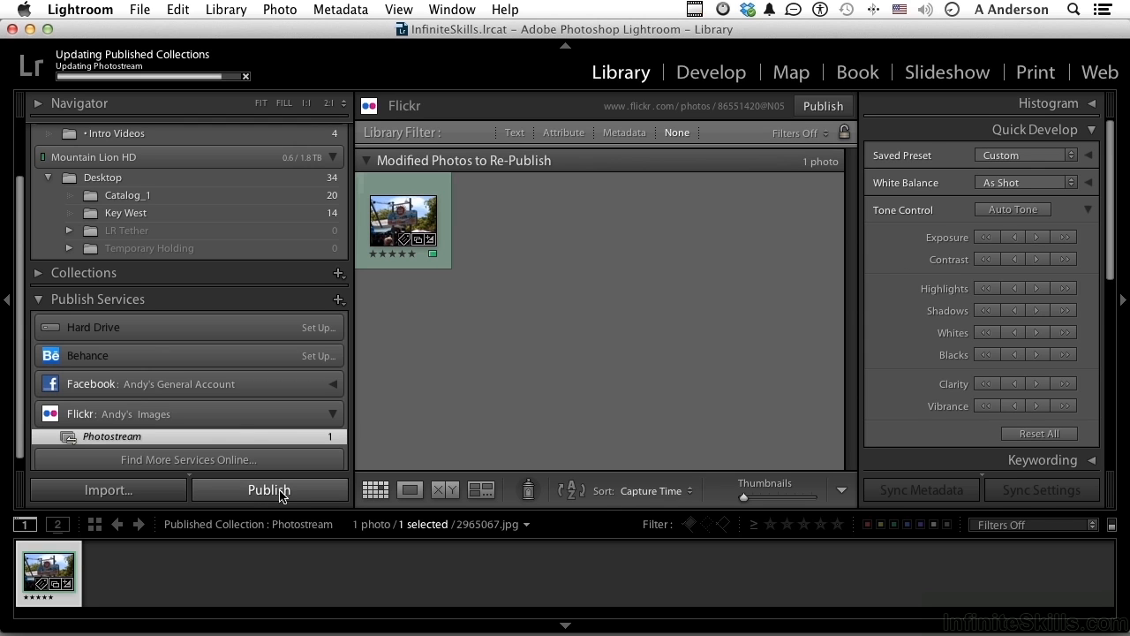